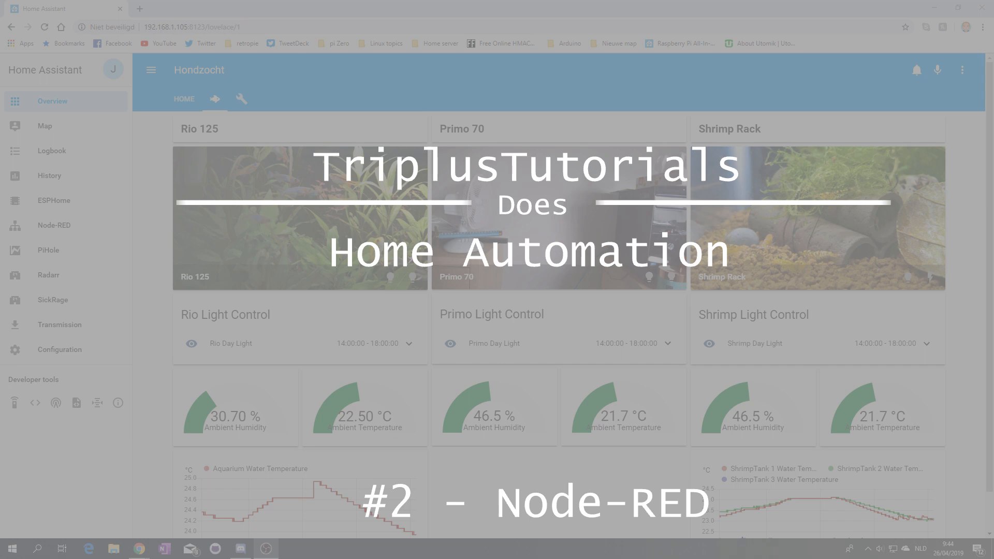
mouse_move(946, 362)
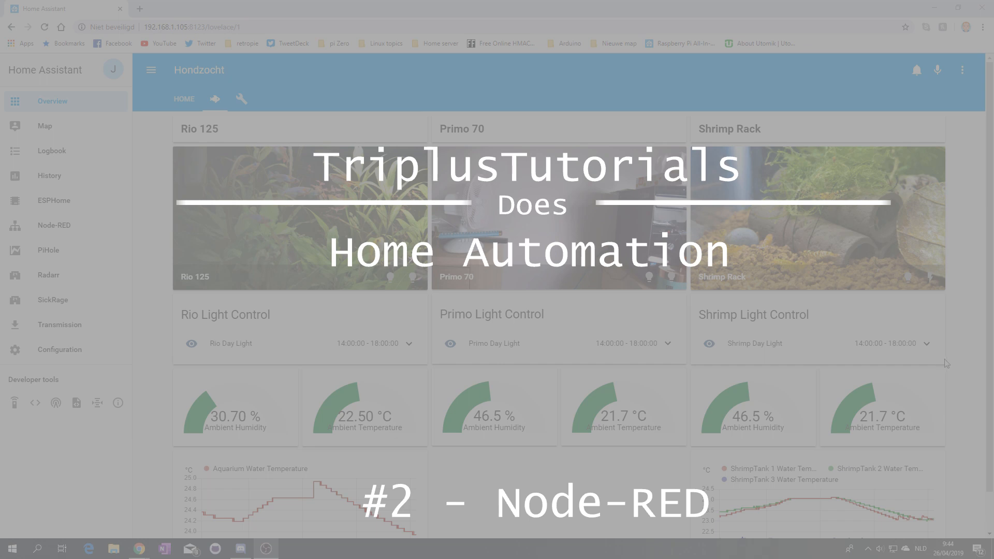
mouse_move(398, 357)
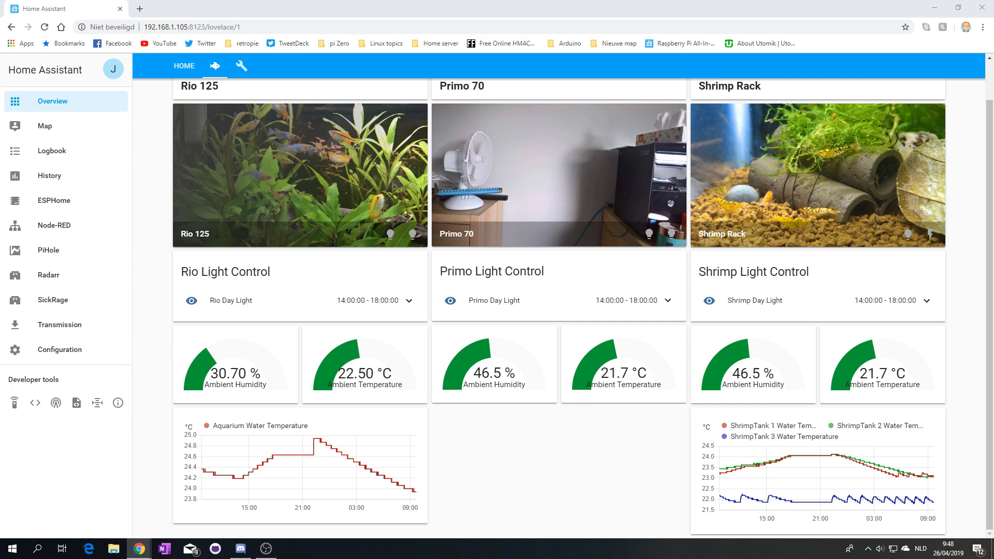
- Open the Node-RED flow editor from the Home Assistant sidebar, showing the empty Flow 1
left_click(54, 226)
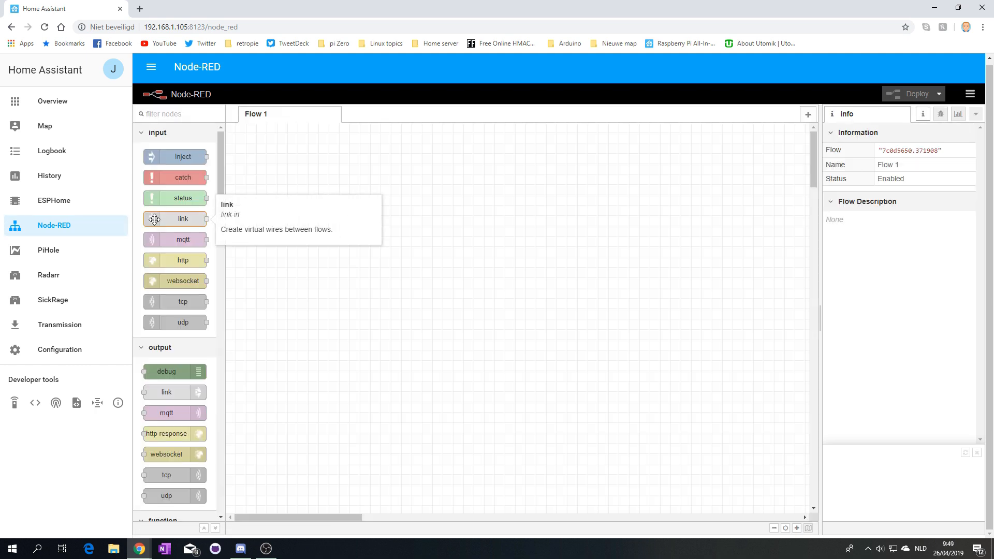
mouse_move(359, 207)
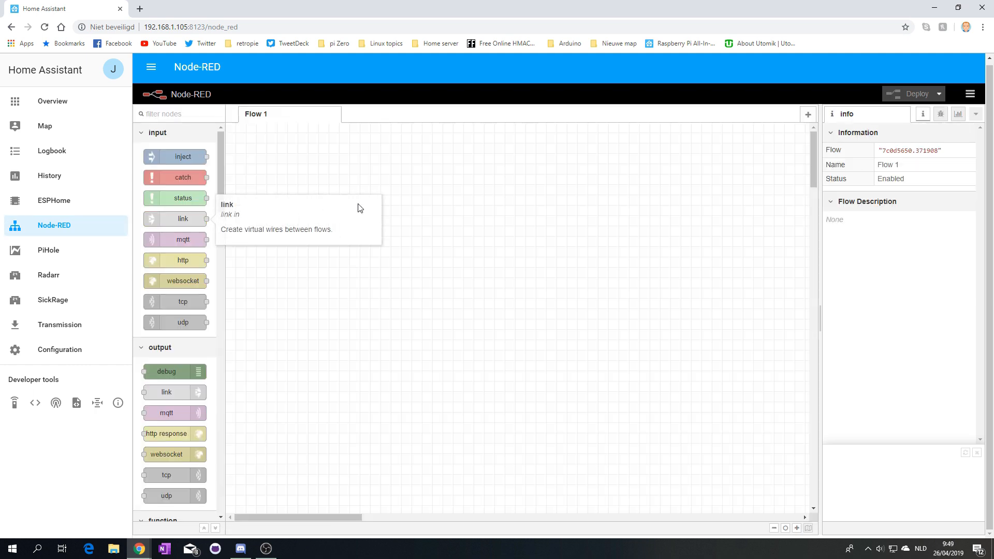
mouse_move(514, 195)
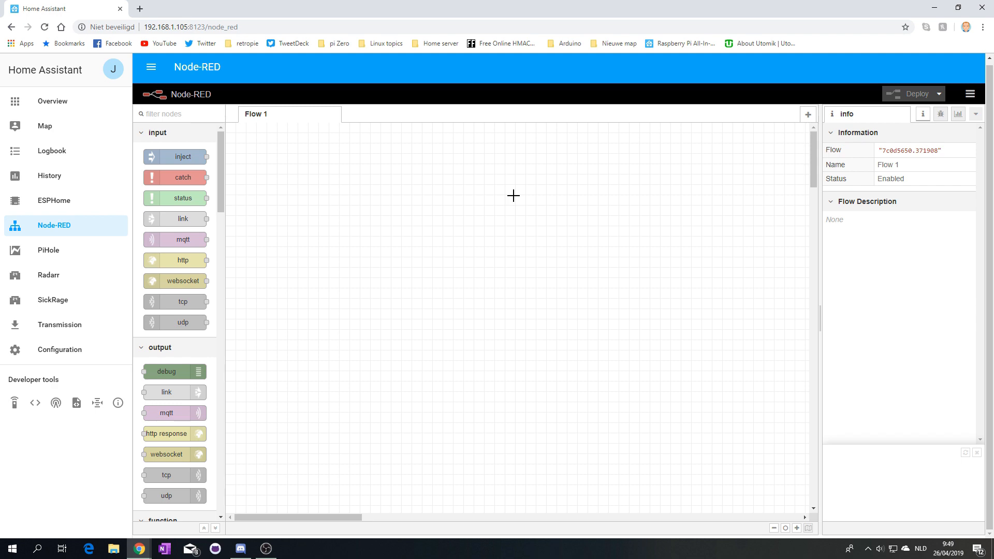
mouse_move(729, 122)
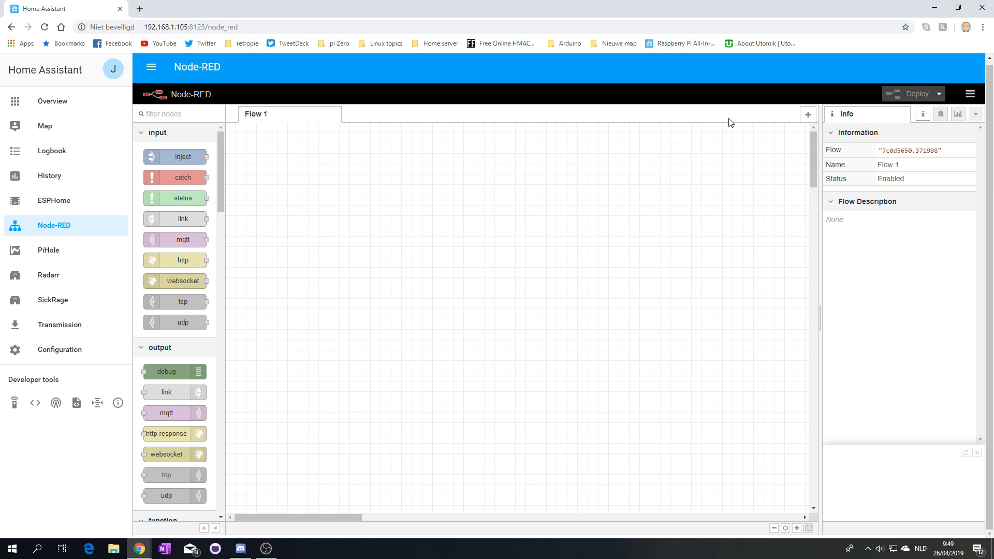
mouse_move(954, 133)
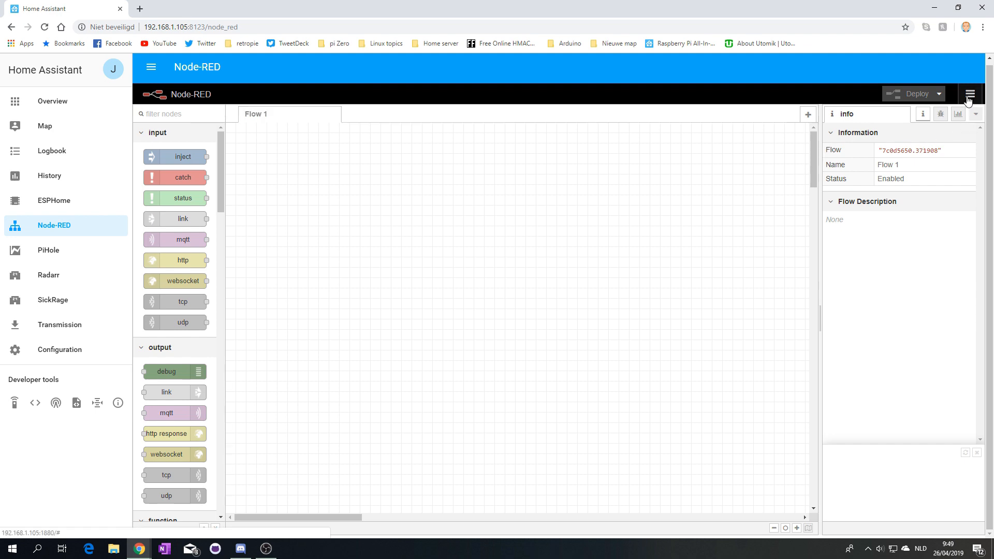
- In Manage palette, install the node-red-contrib-home-assistant-websocket package
left_click(970, 93)
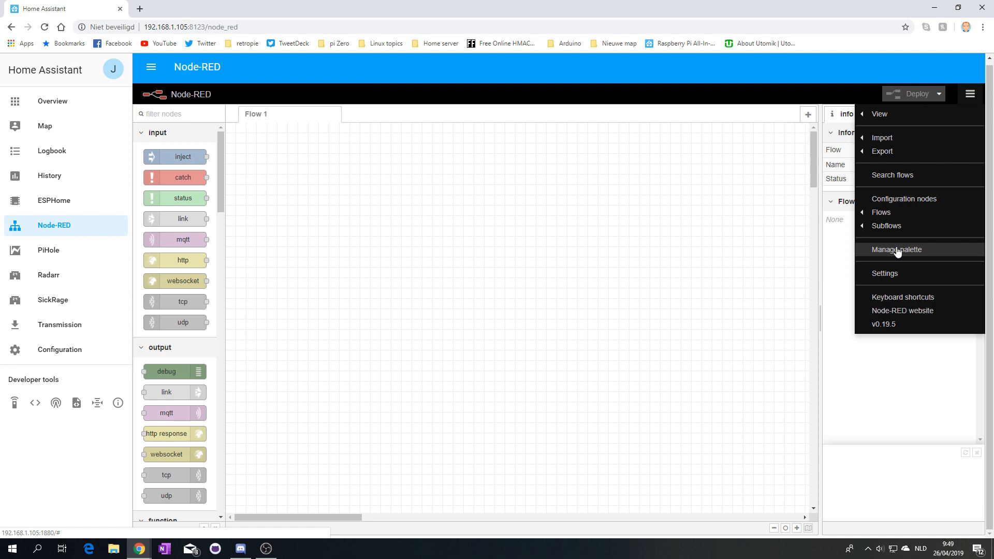
left_click(896, 250)
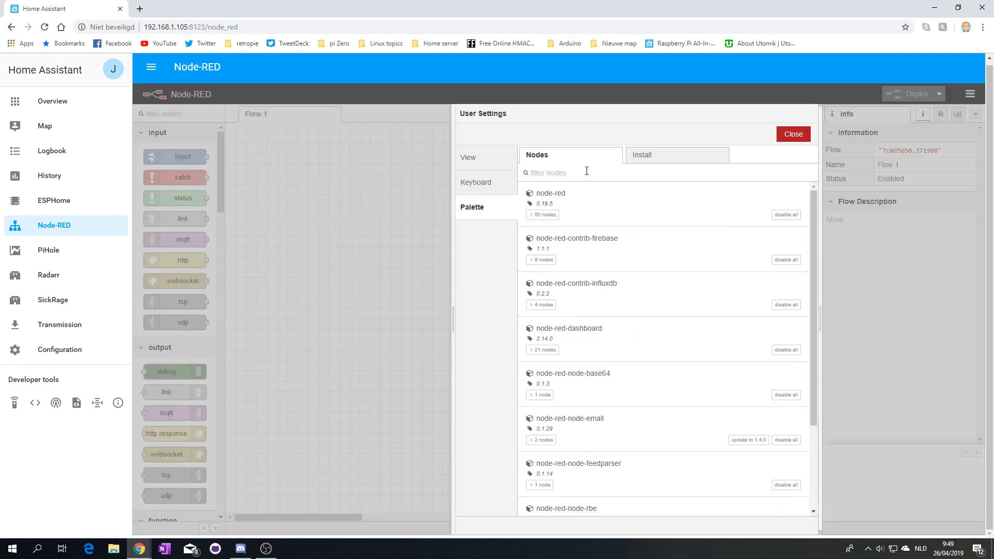
left_click(551, 172)
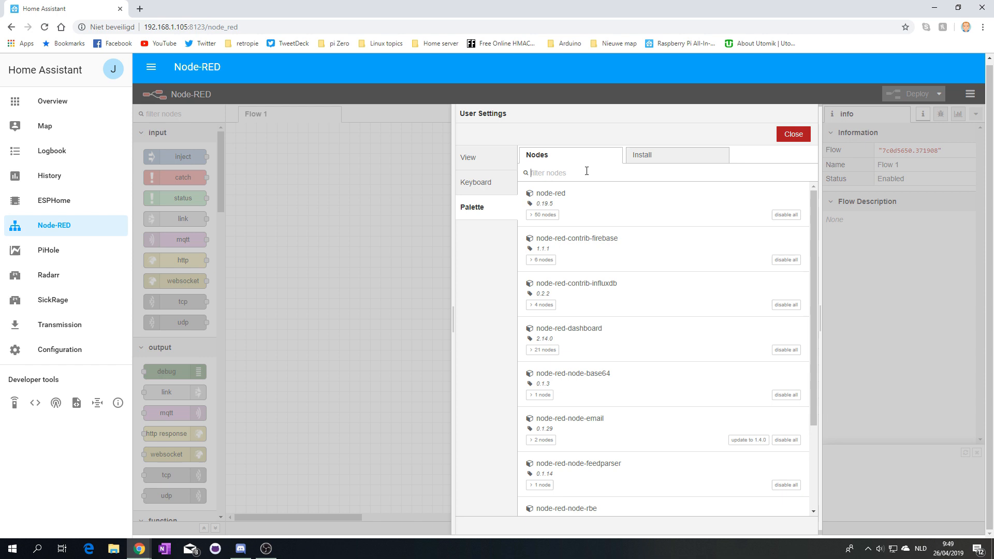
type("home-assistant")
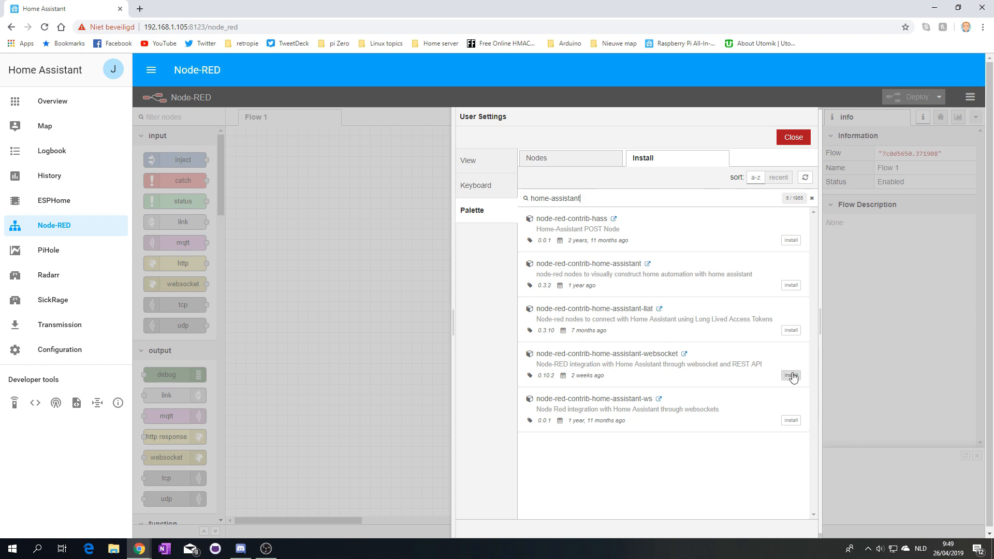
left_click(791, 376)
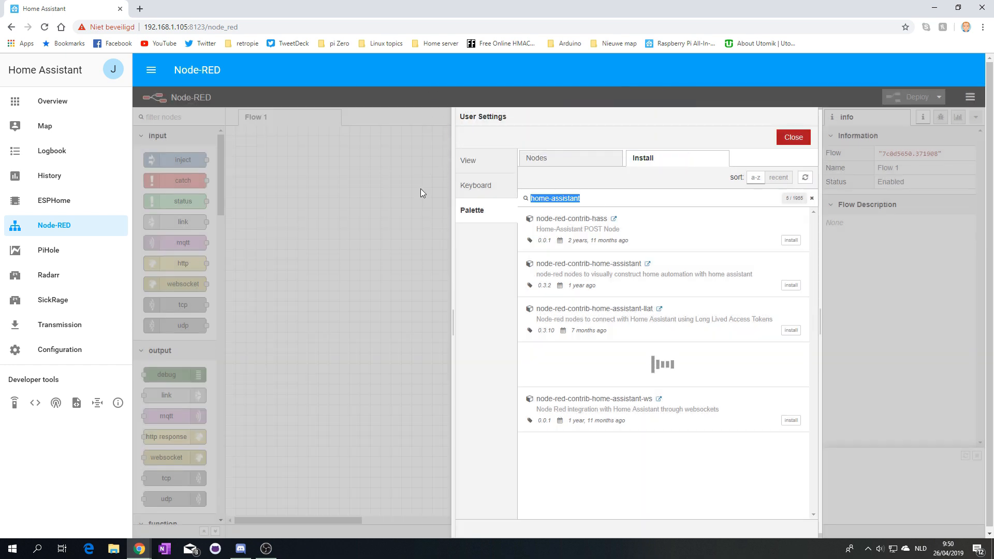
- Install the node-red-contrib-telegrambot package and view the installed Nodes list
type("telegrambot")
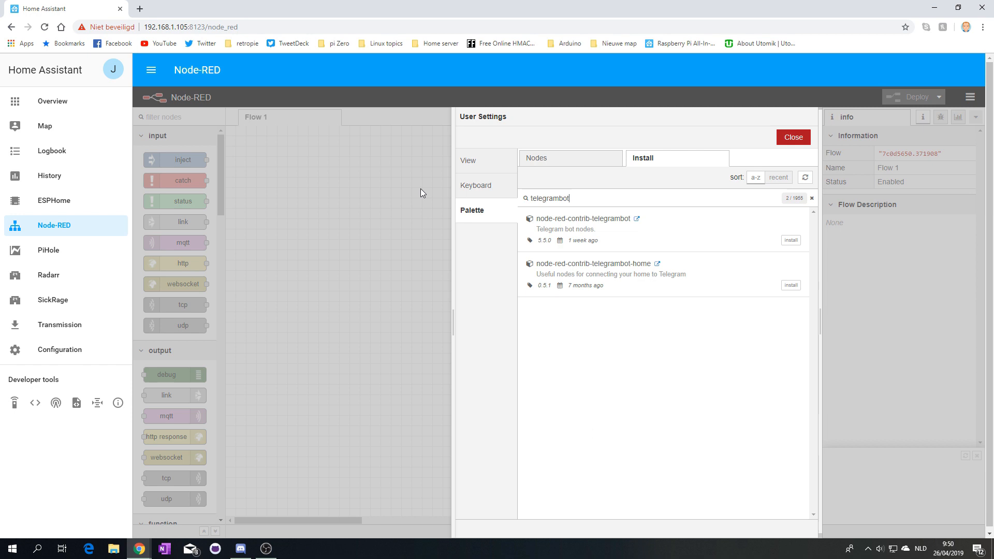
mouse_move(616, 234)
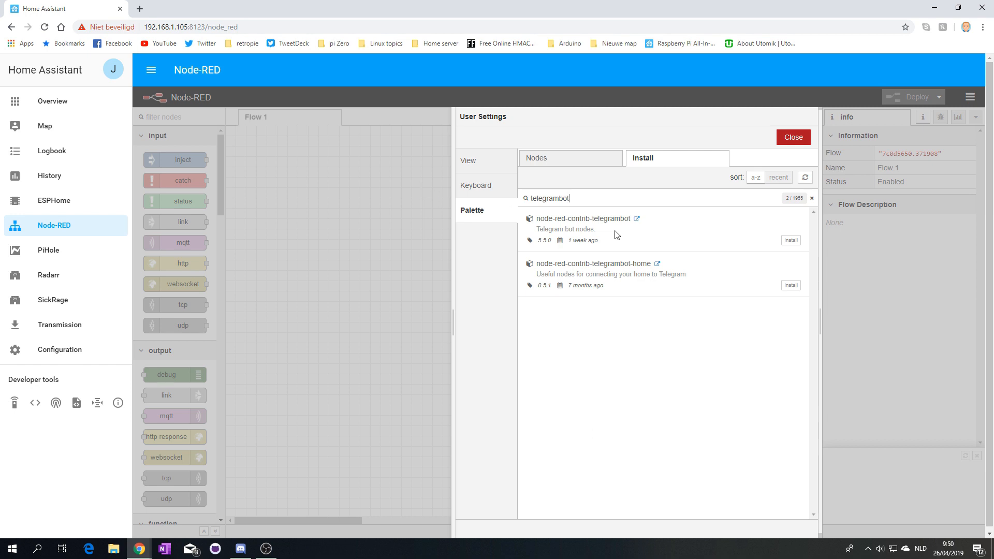
mouse_move(782, 242)
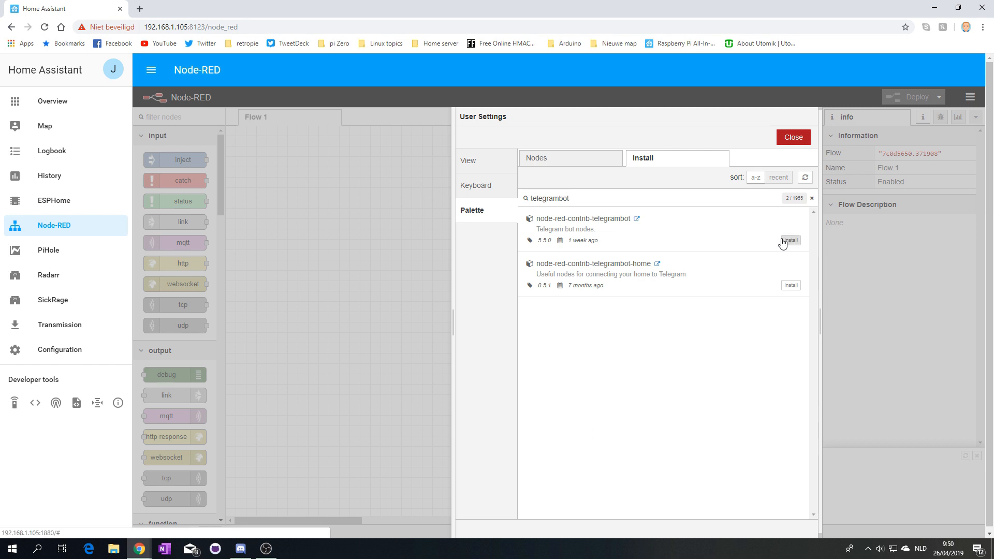
left_click(790, 240)
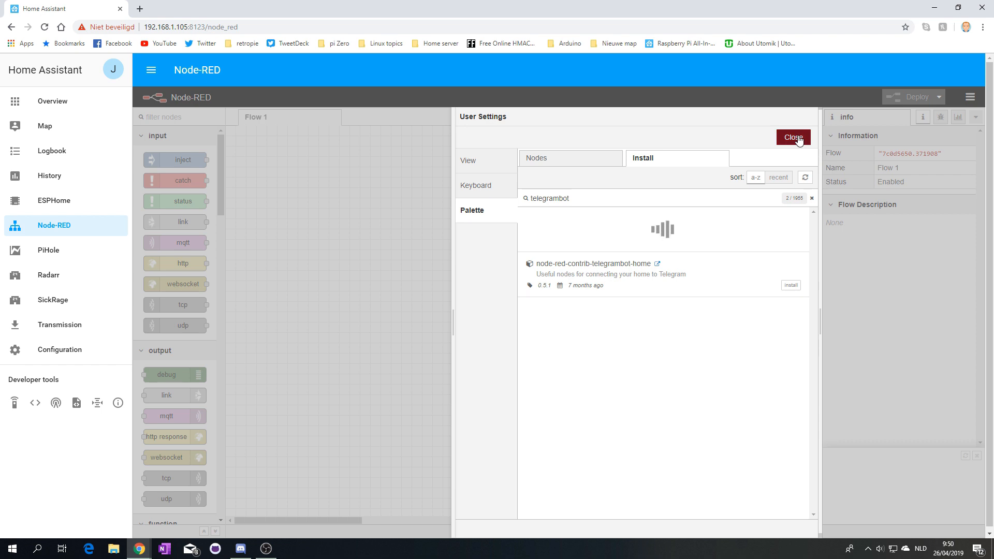
left_click(791, 284)
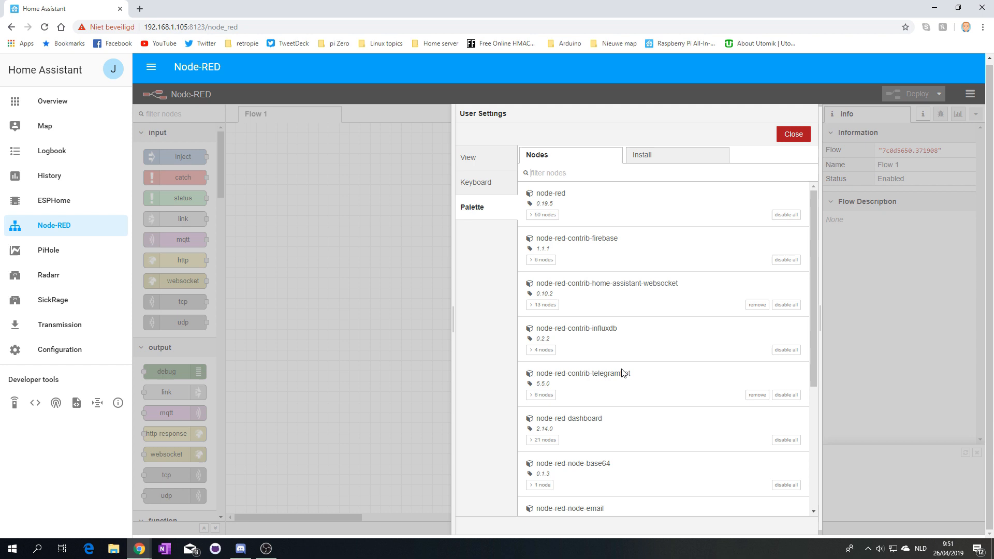
mouse_move(615, 279)
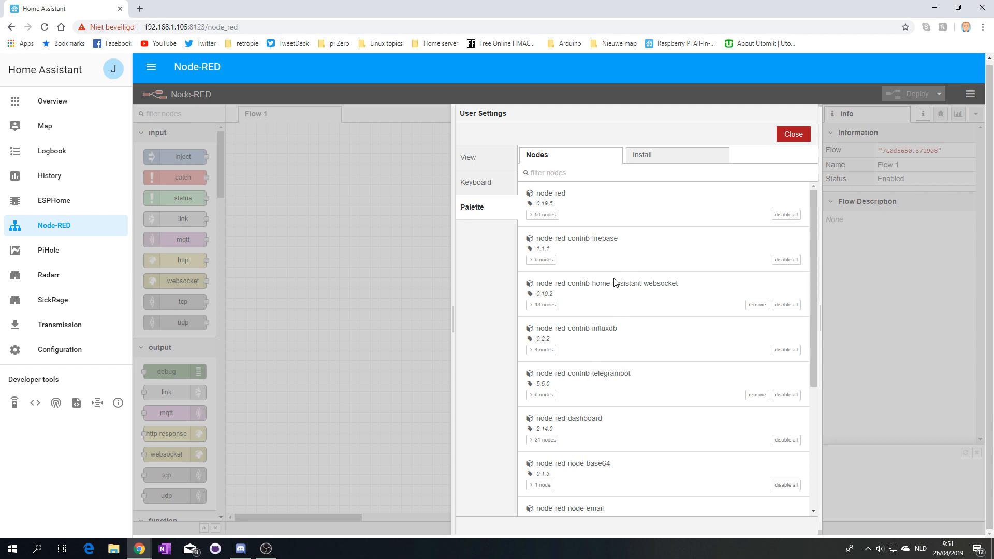
mouse_move(661, 295)
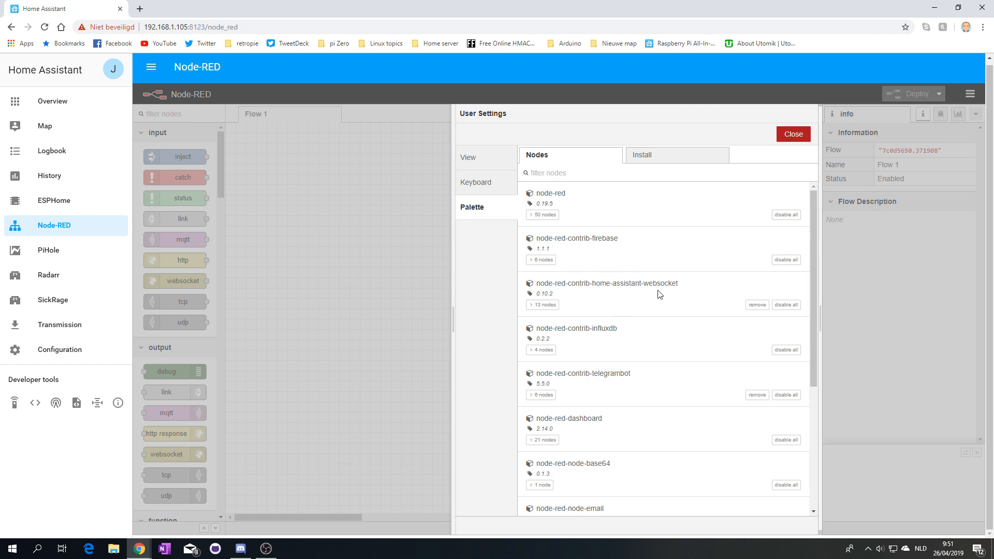
- Place a current state node onto Flow 1 and open its settings
left_click(793, 134)
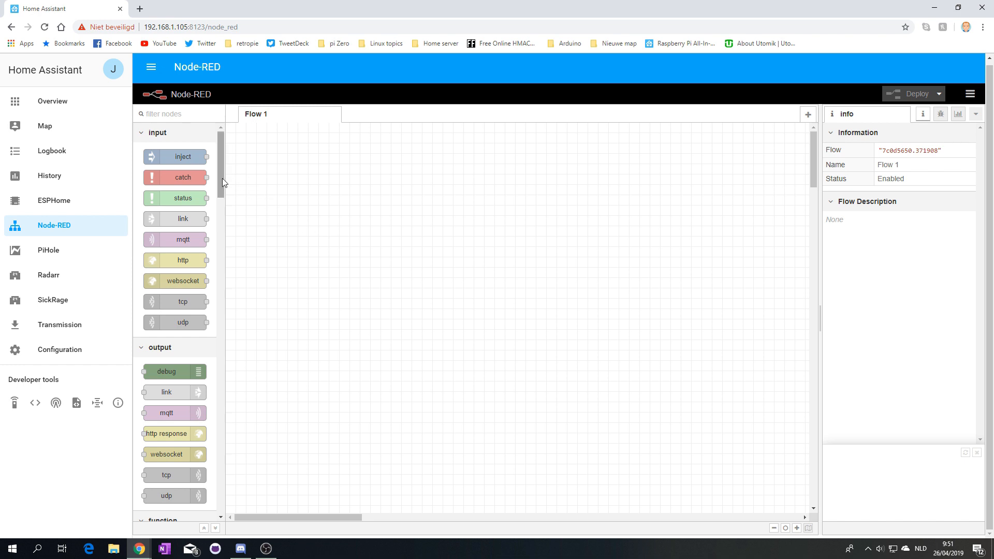
scroll("down", 3)
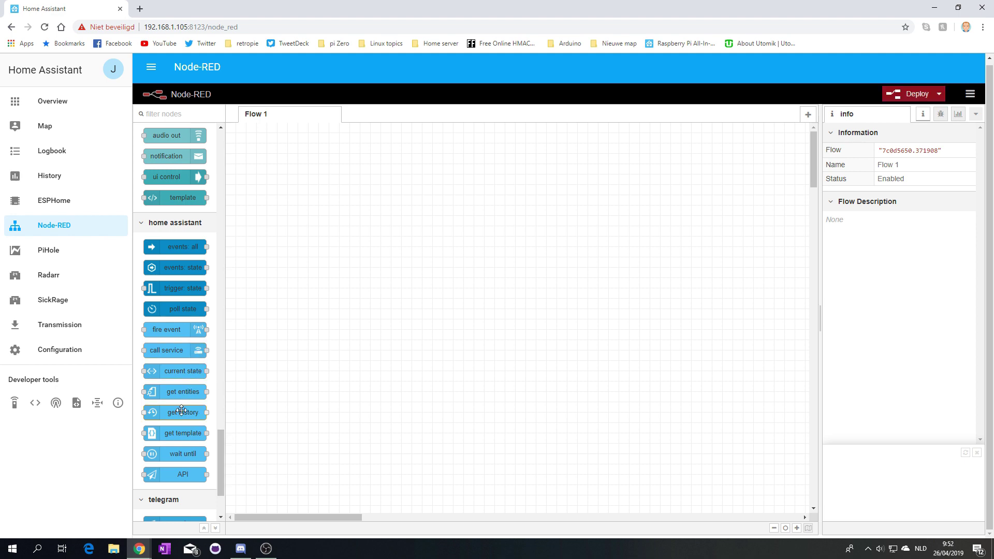
left_click_drag(174, 371, 347, 337)
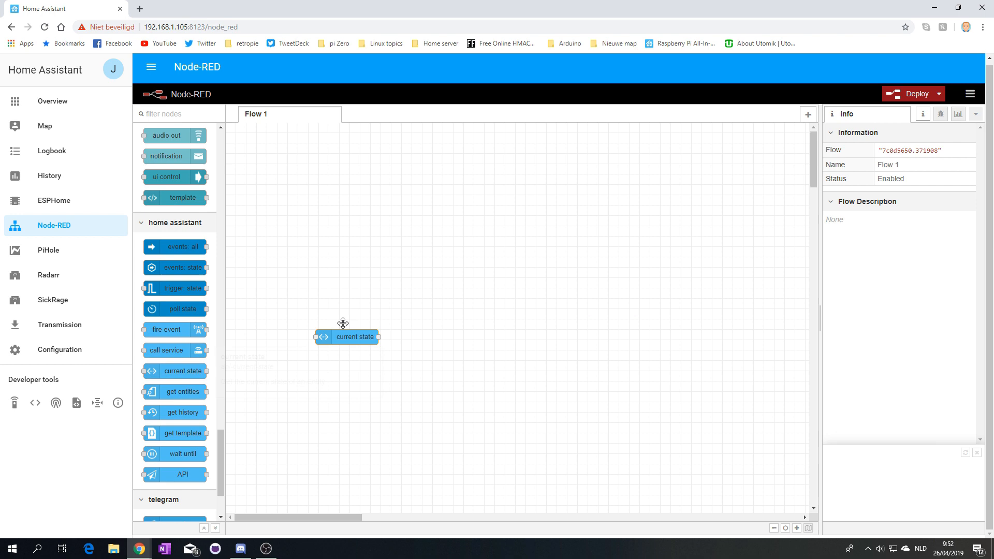
left_click_drag(347, 336, 335, 281)
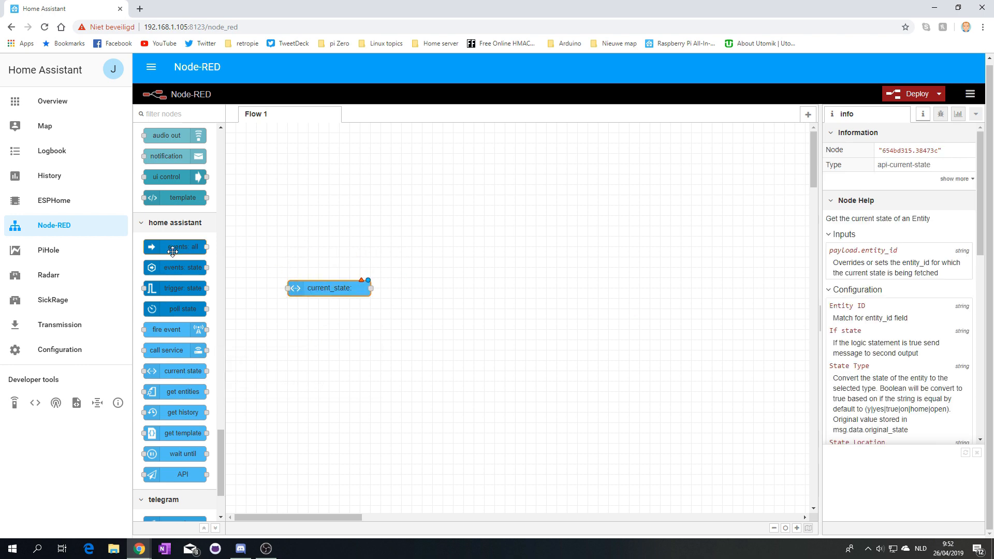
mouse_move(292, 311)
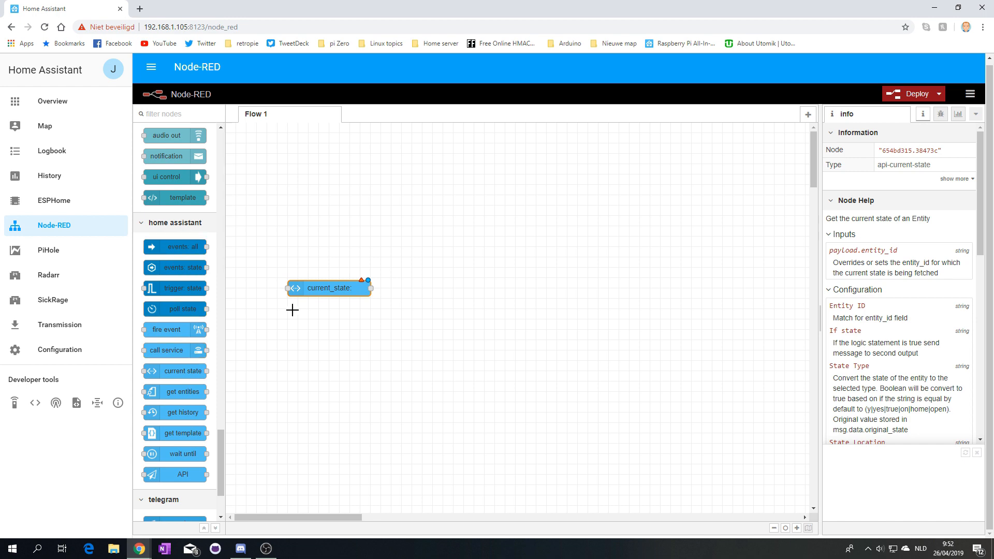
double_click(330, 288)
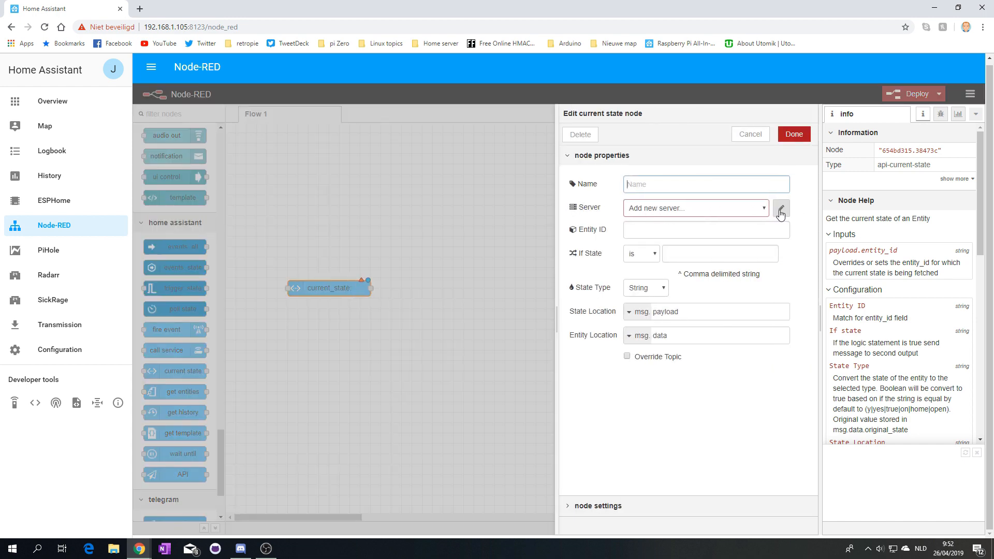
left_click(780, 208)
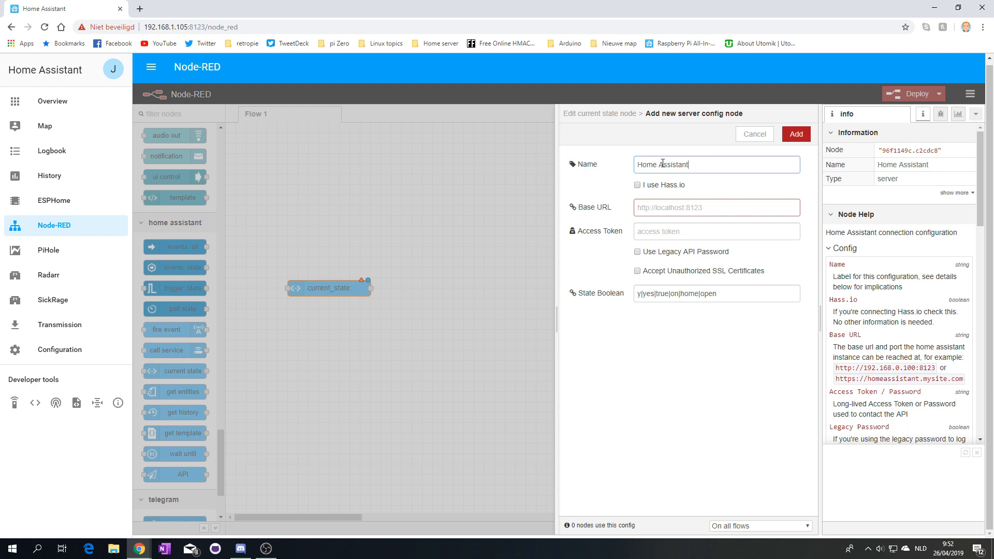
left_click(716, 207)
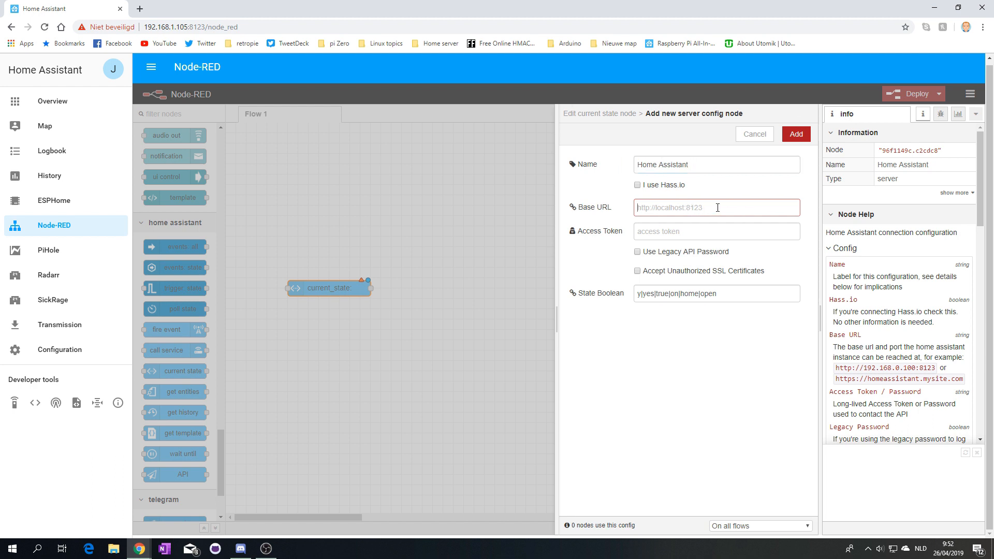
type("http://localhost:")
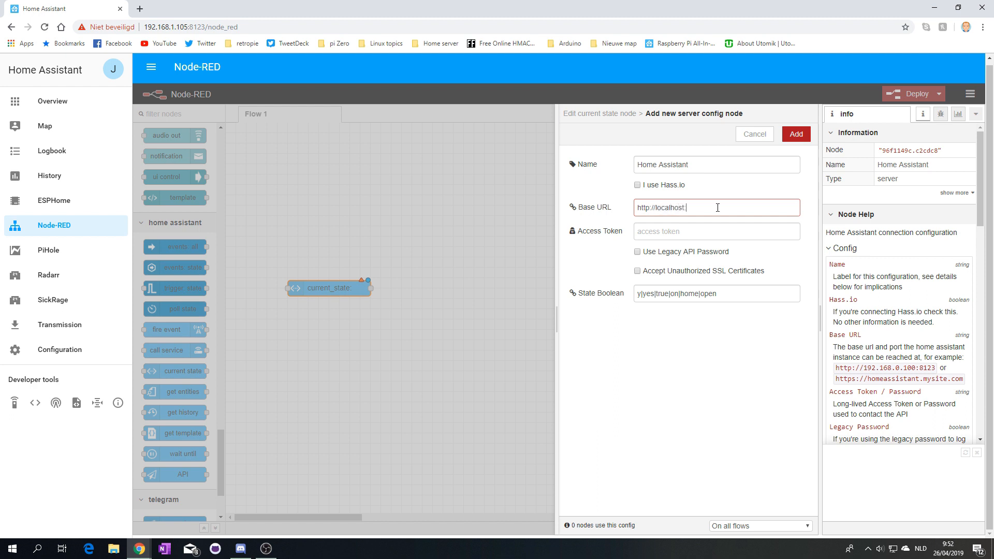
type("8123")
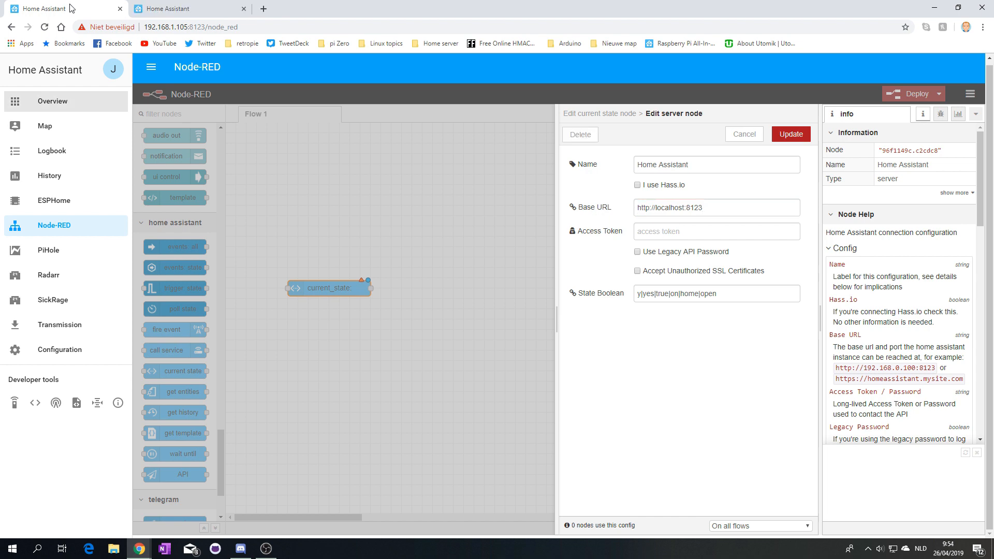
- In the Home Assistant profile, create a long-lived access token named Node-Red
left_click(189, 8)
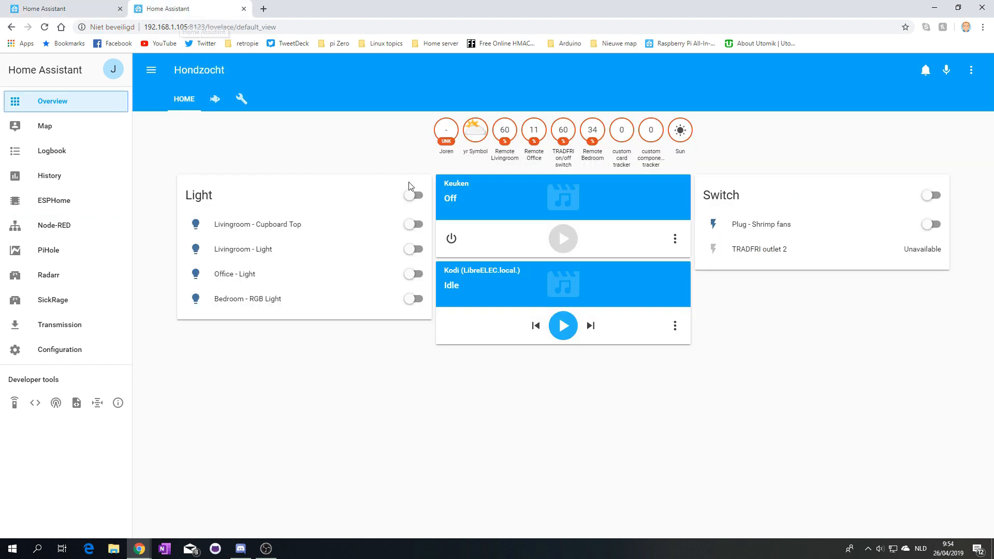
left_click(112, 68)
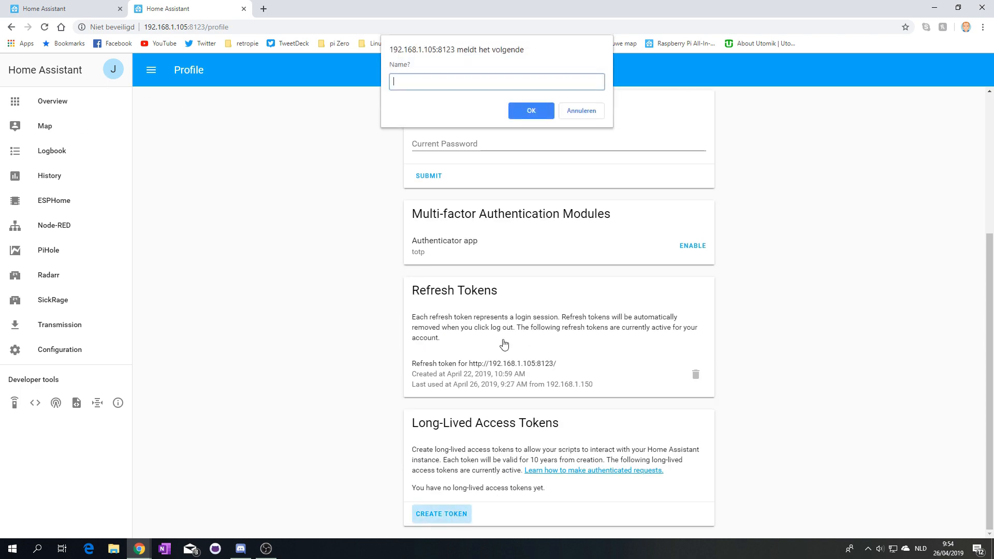
type("N")
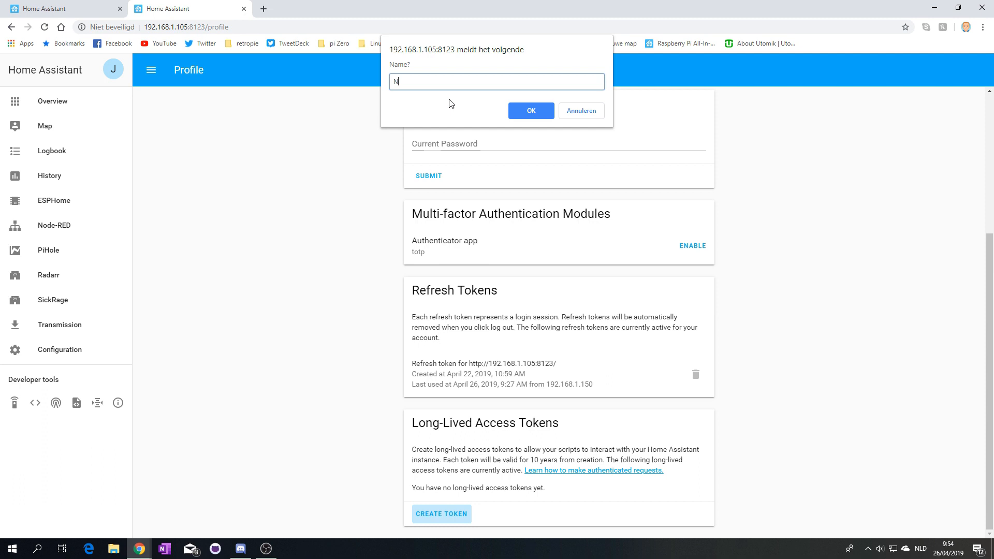
type("ode-Red")
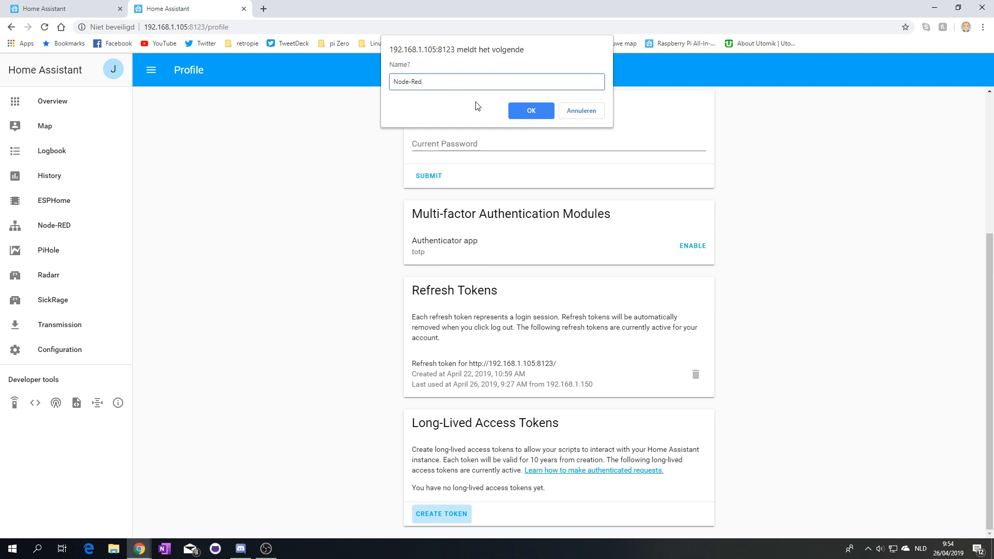
left_click(531, 110)
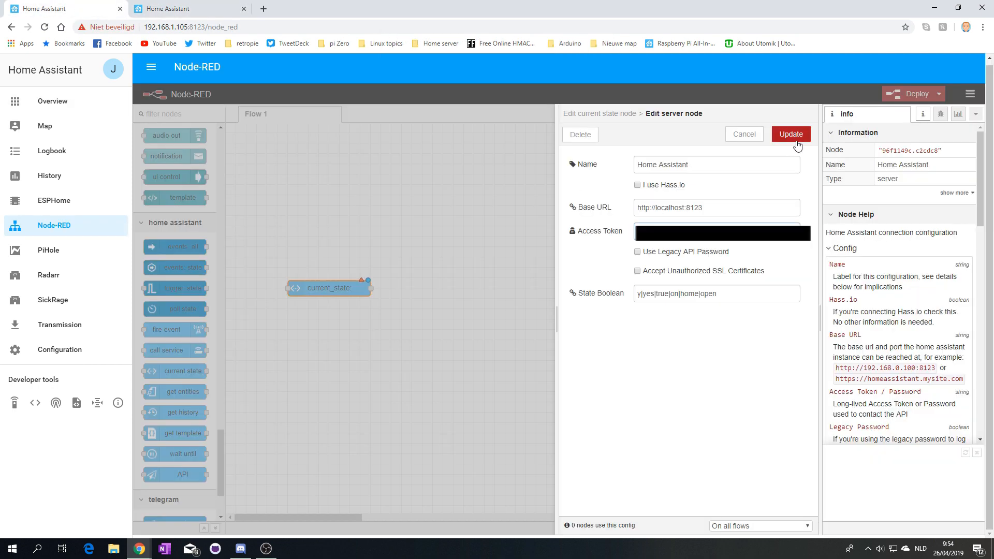
- Save the server config and name the node Shrimp Rack Aquarium Temperature
left_click(791, 133)
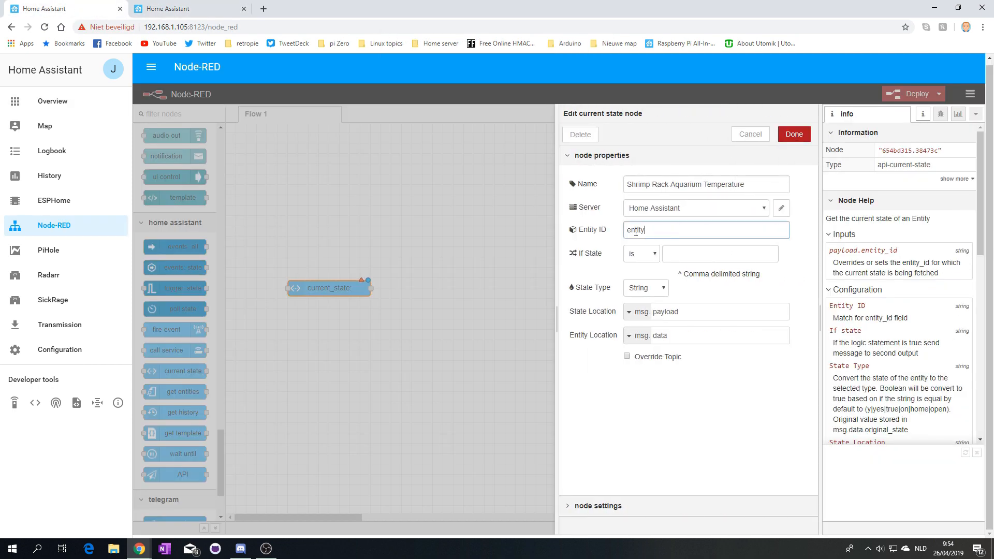
type("s")
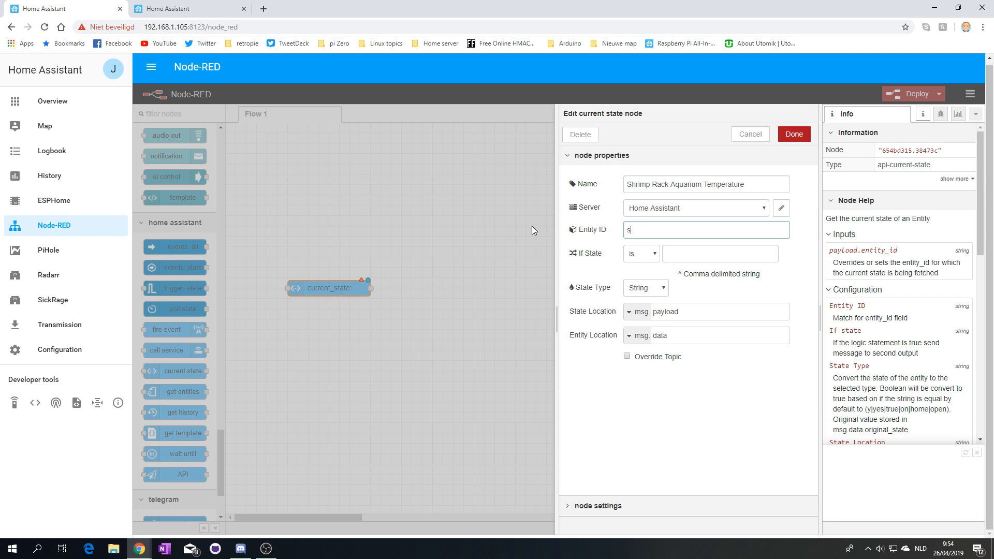
type("hrimp")
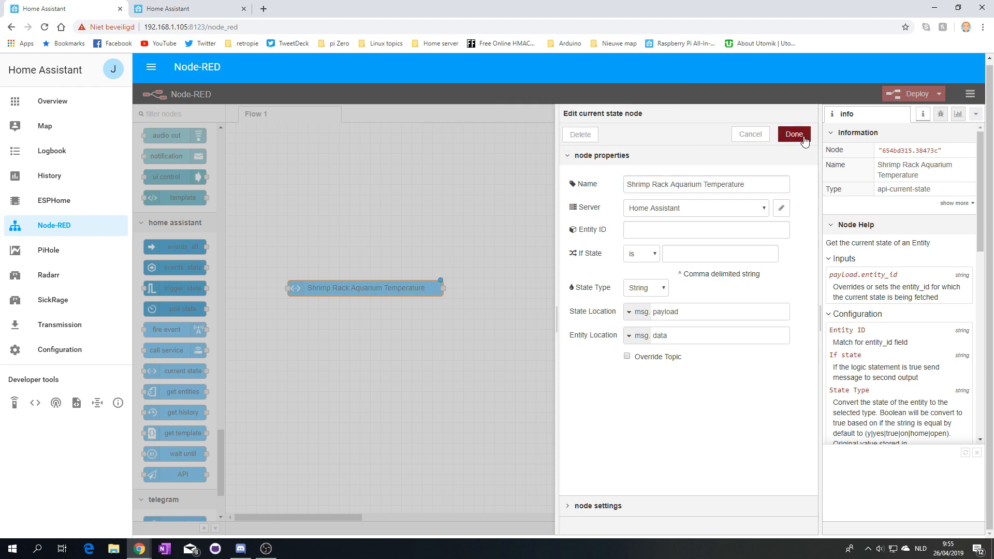
left_click(792, 133)
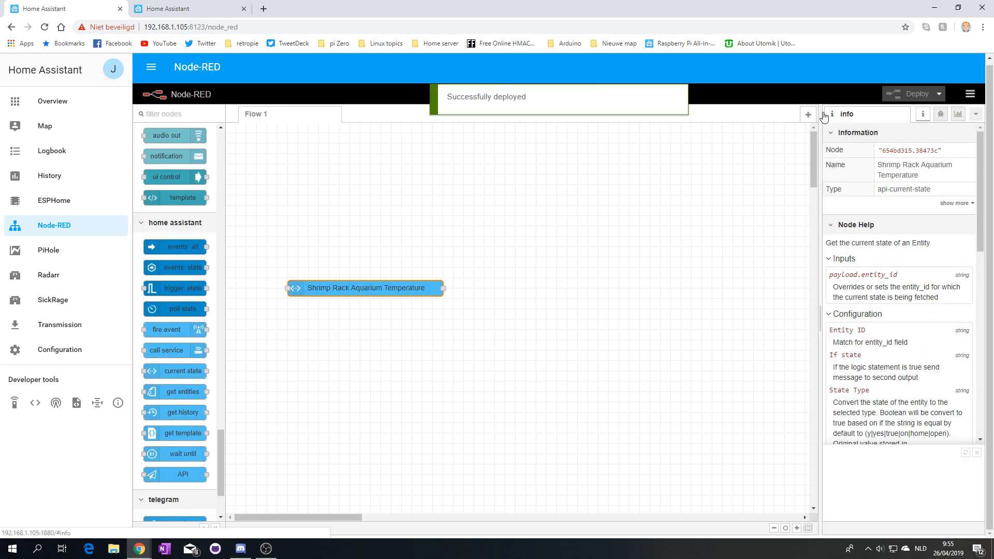
- Link the node to sensor.shrimptank_1_water_temperature and copy it
double_click(366, 287)
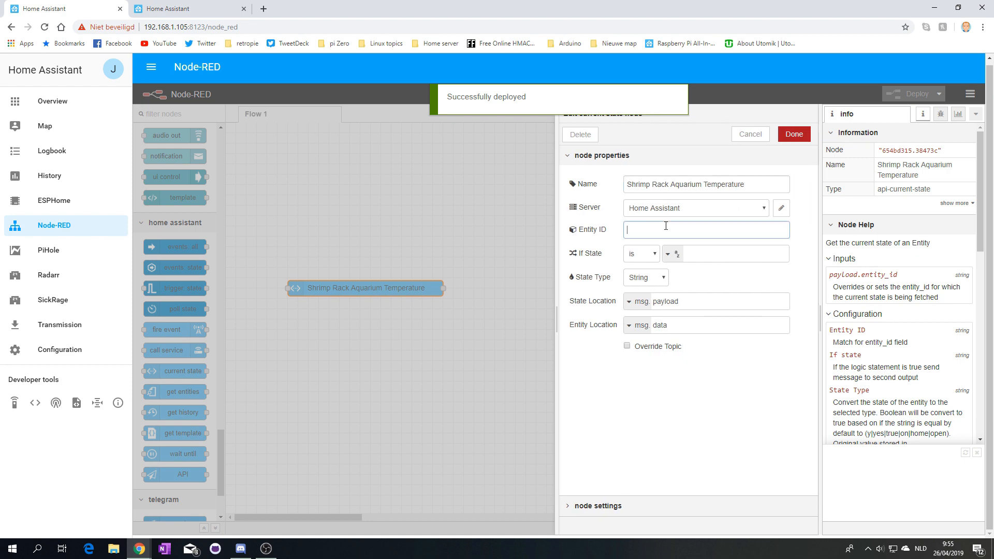
type("shrimptank_")
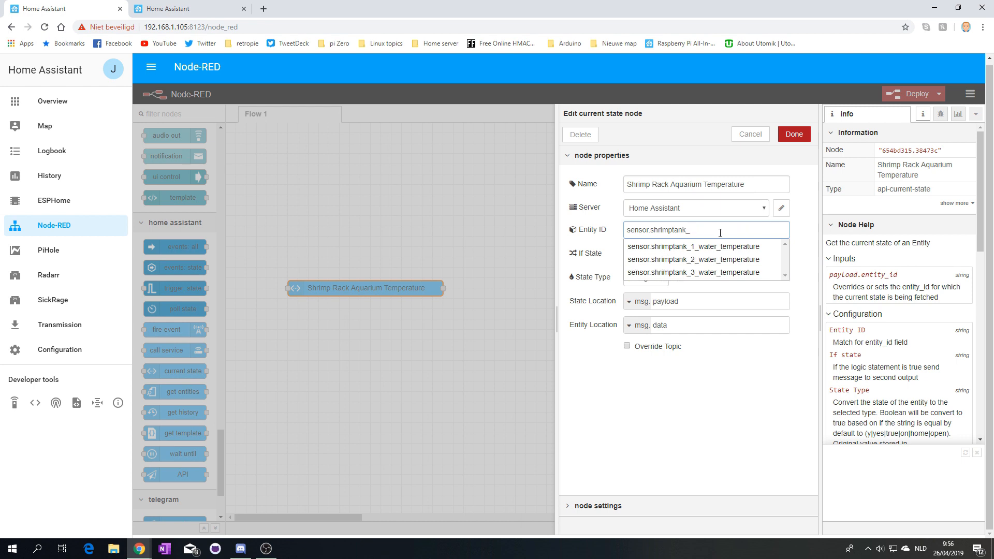
mouse_move(708, 247)
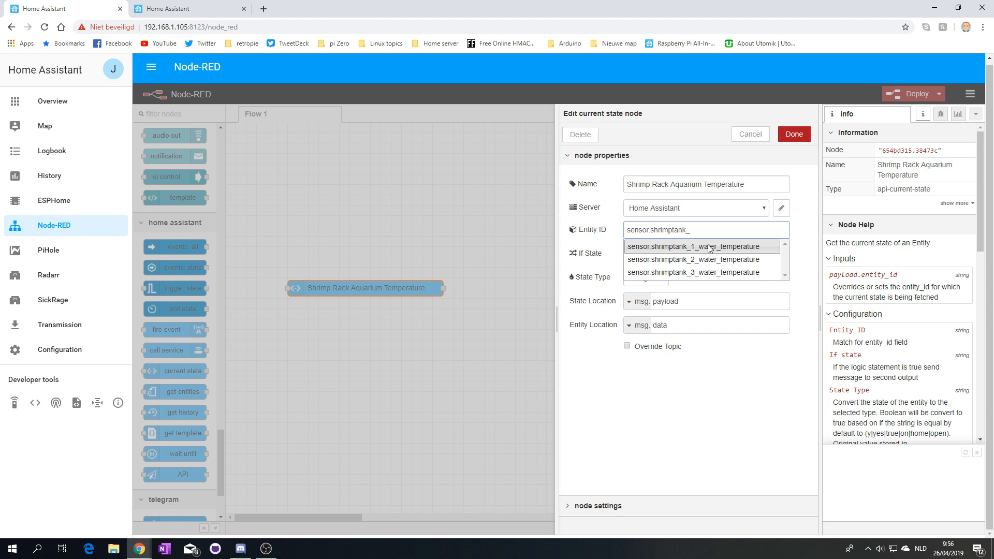
mouse_move(695, 249)
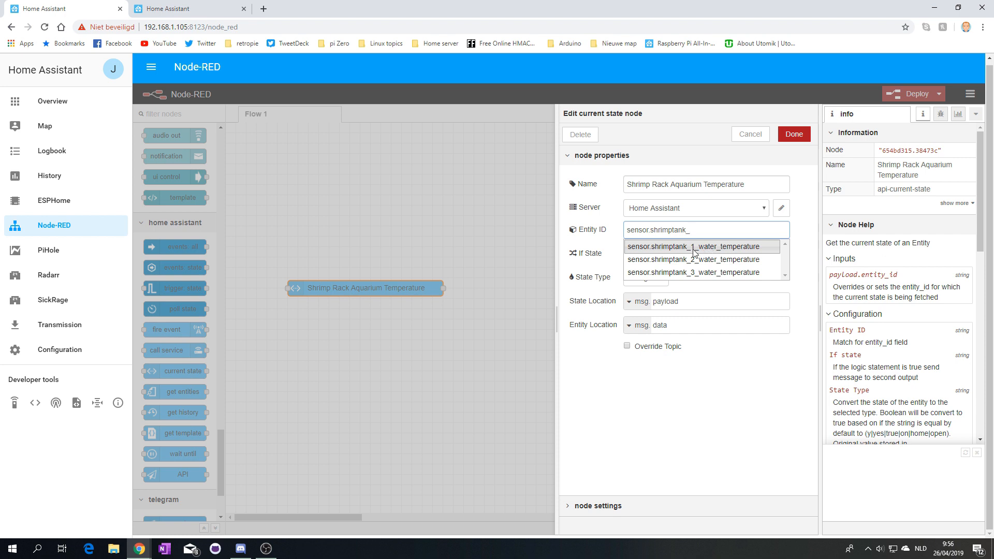
left_click(700, 246)
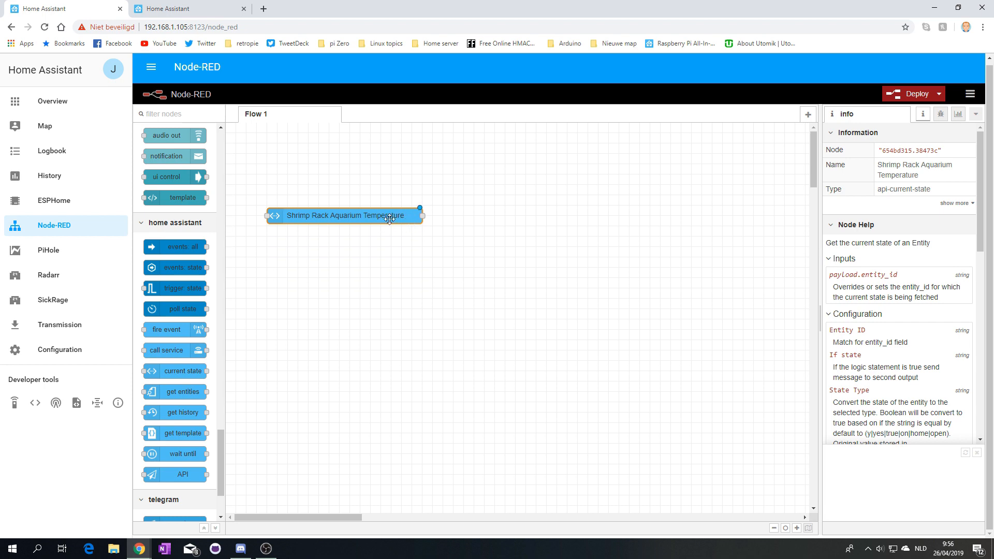
key("ctrl+c")
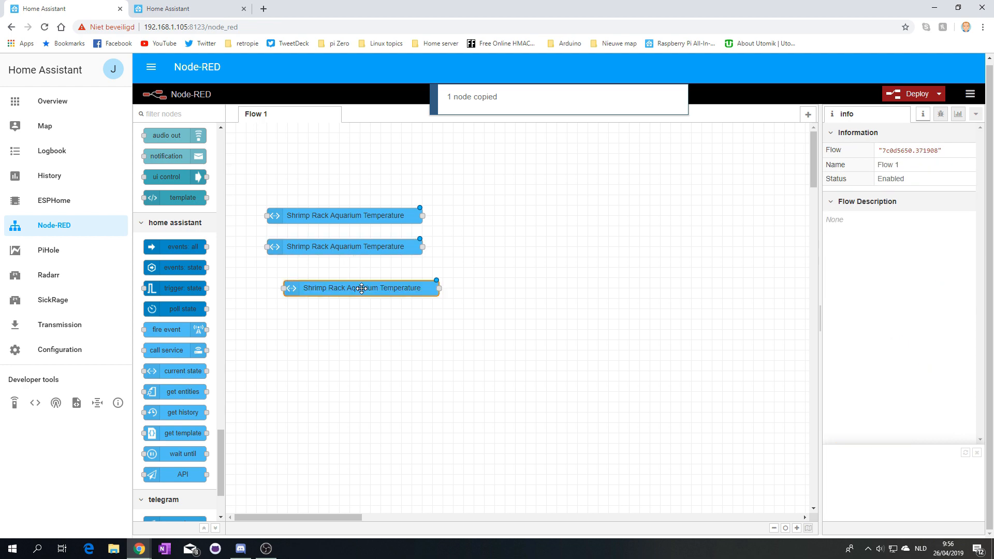
- Drop the pasted temperature node copy below the original on the canvas
left_click_drag(361, 287, 344, 277)
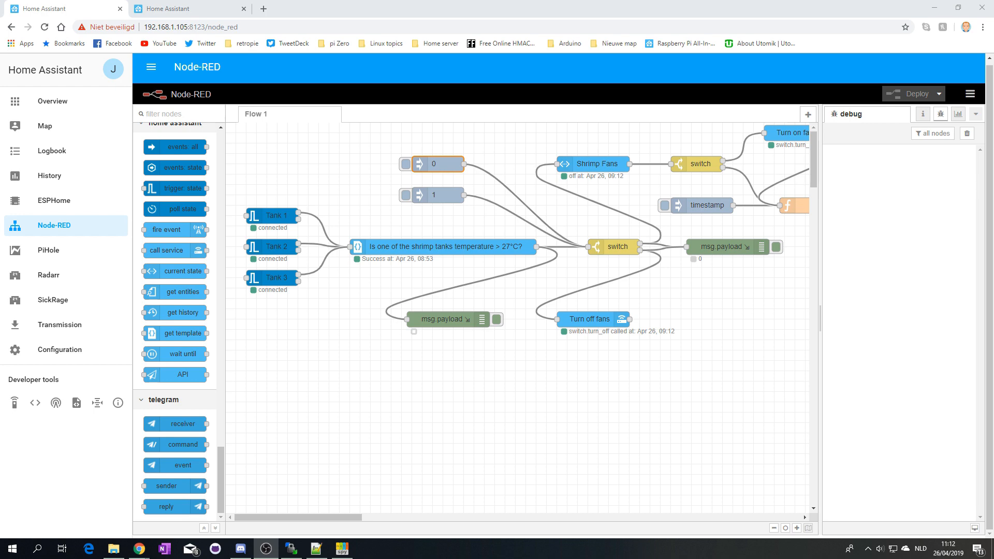
mouse_move(368, 245)
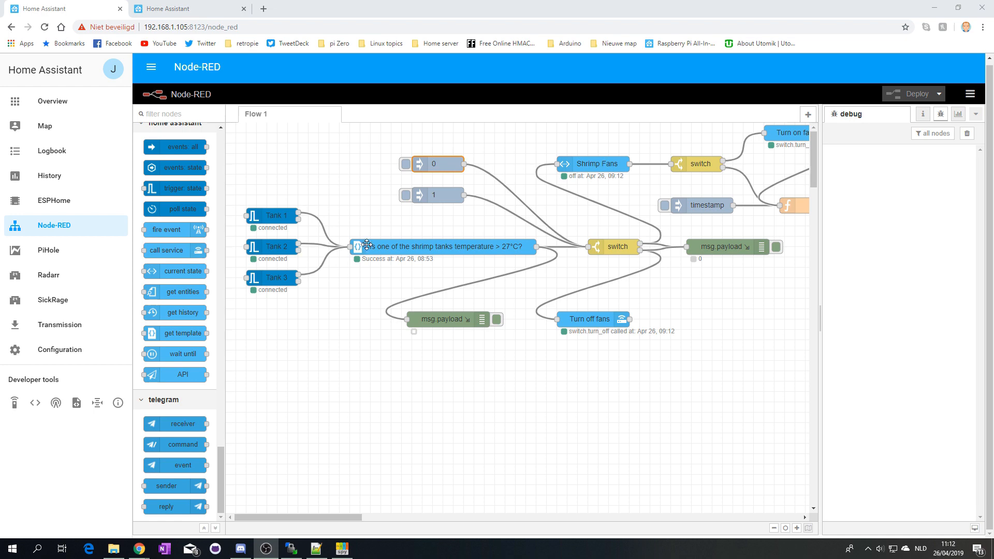
mouse_move(343, 520)
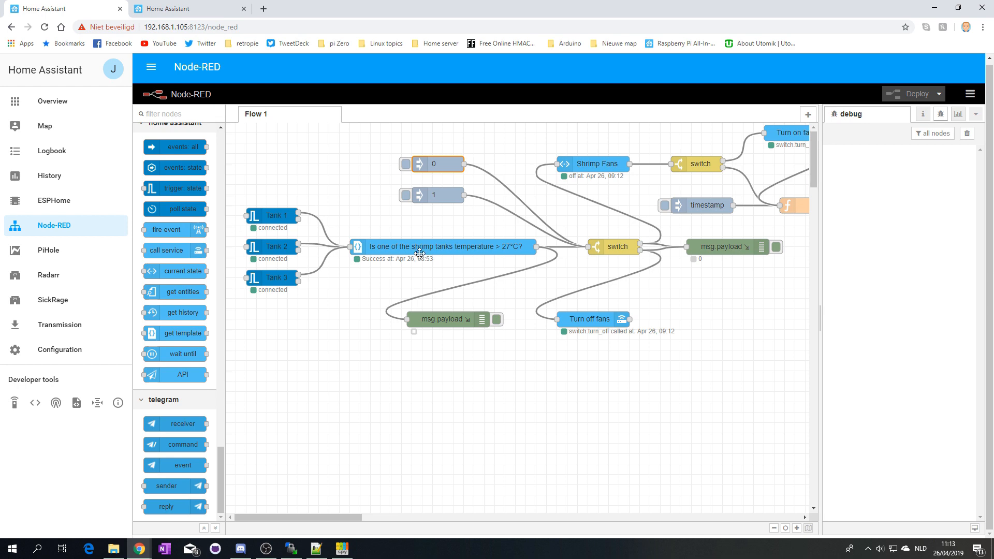
mouse_move(402, 243)
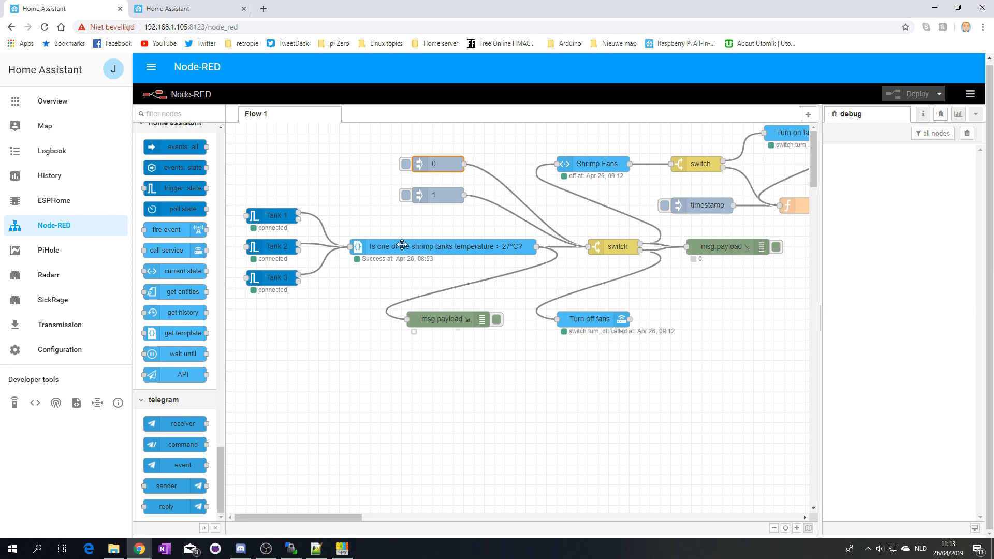
mouse_move(397, 246)
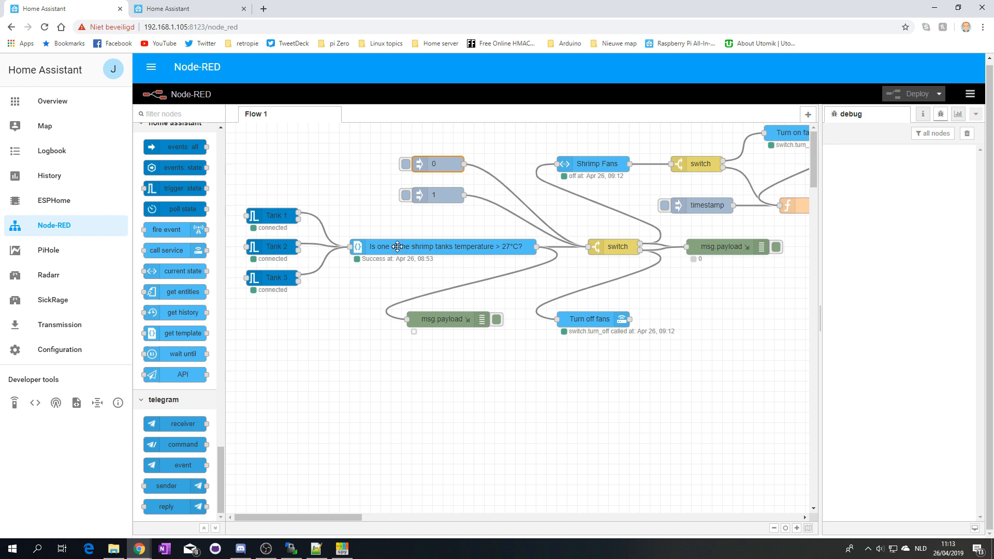
mouse_move(393, 245)
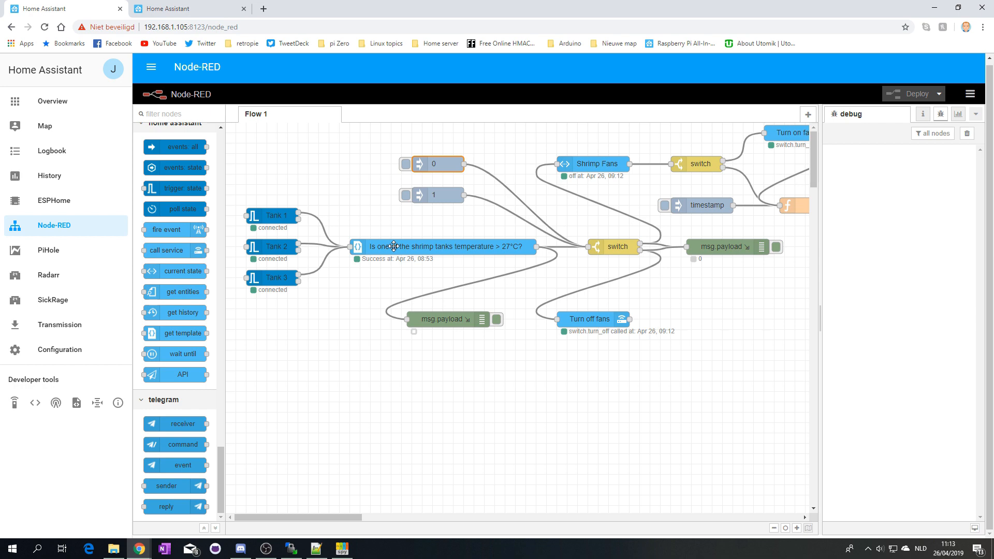
mouse_move(385, 252)
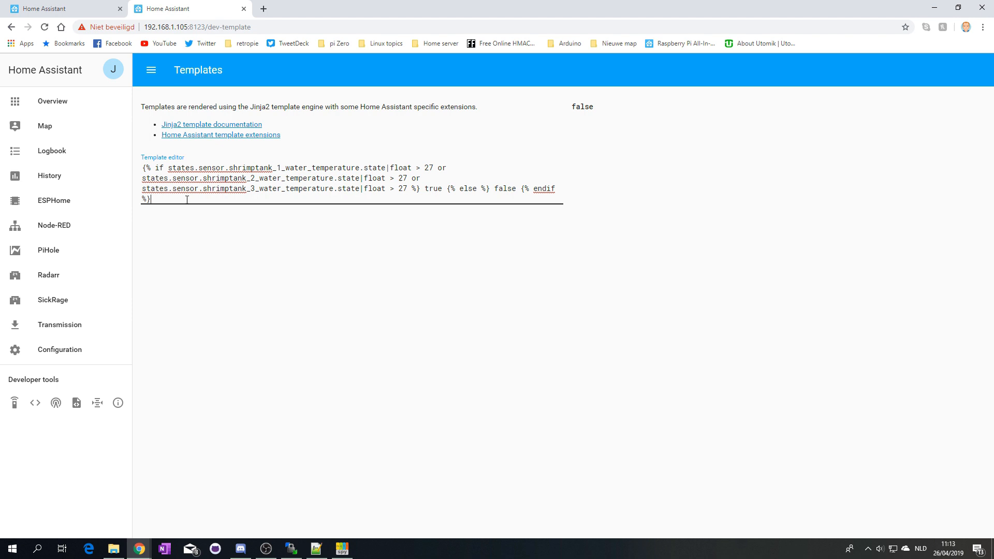
mouse_move(604, 111)
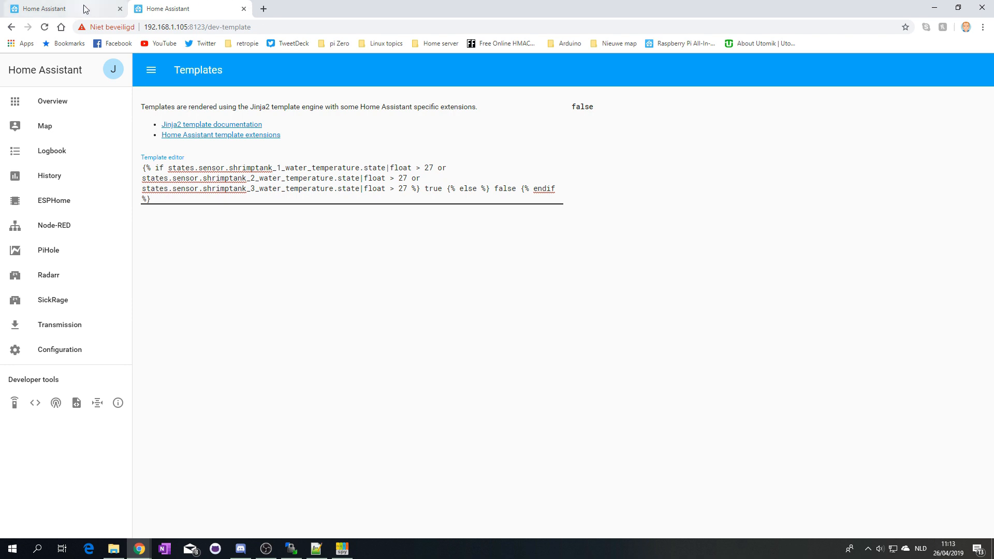
- Return from the Home Assistant Templates view to the Node-RED flow
left_click(53, 226)
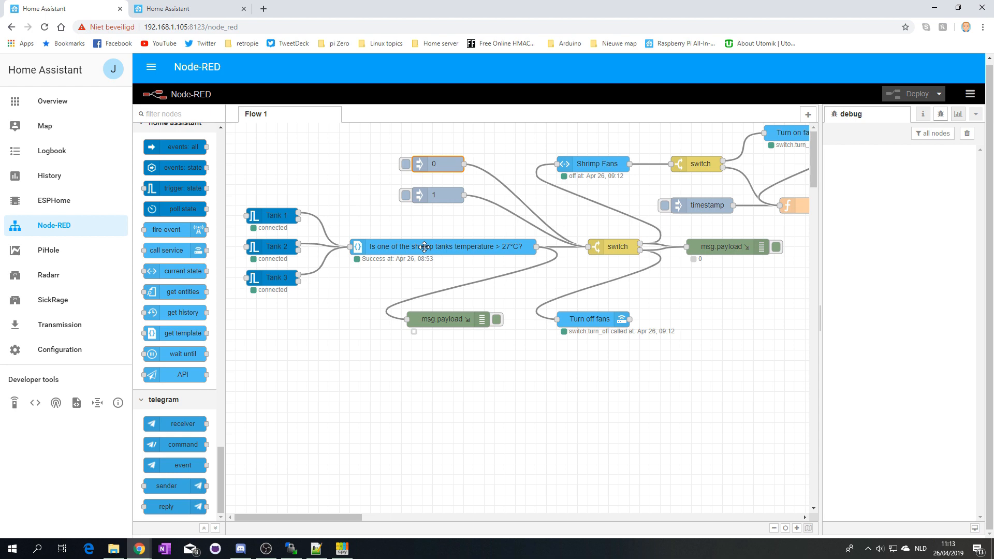
mouse_move(267, 207)
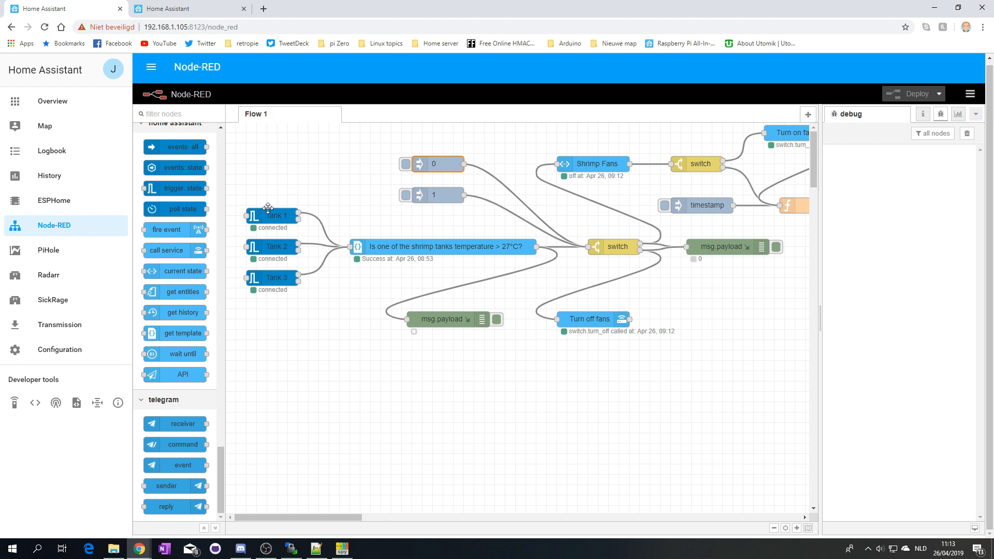
mouse_move(166, 188)
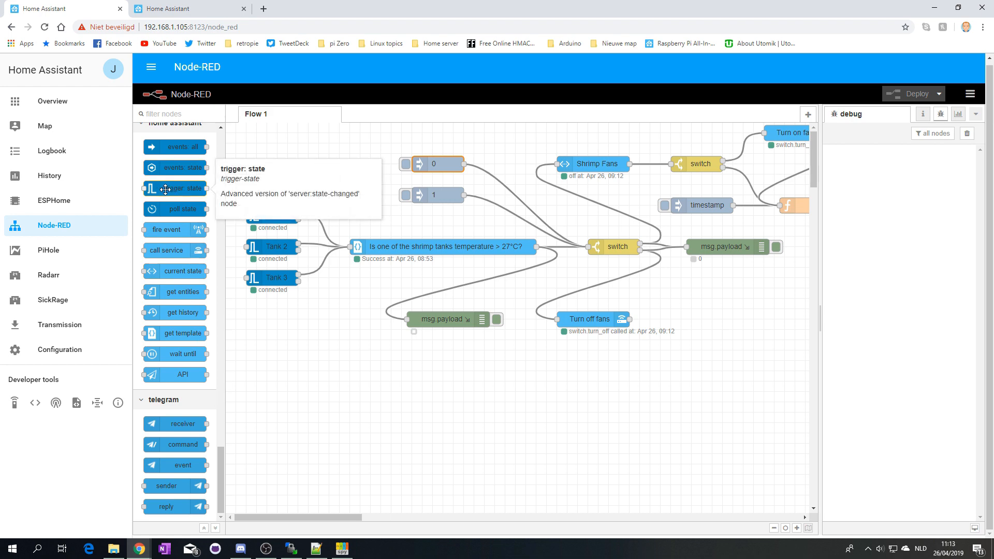
mouse_move(376, 247)
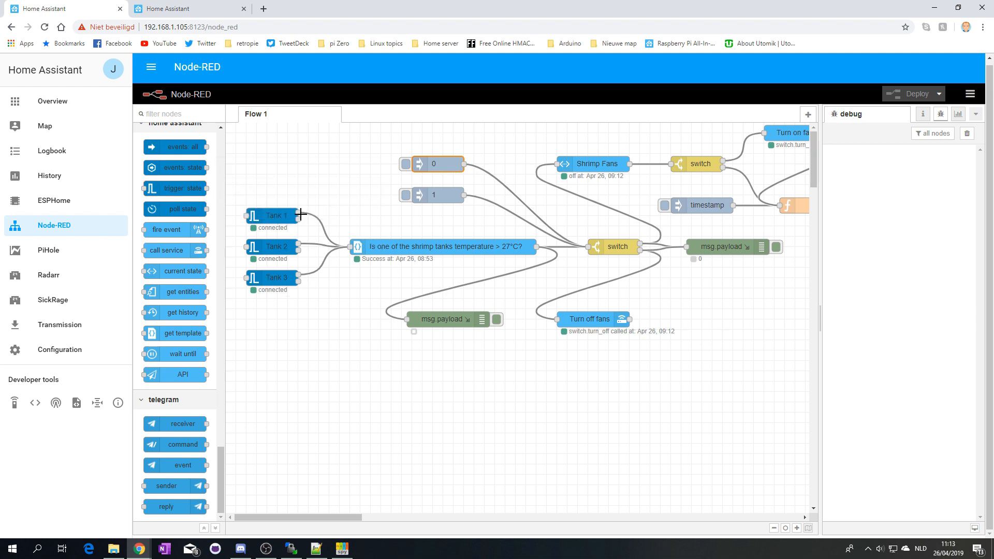
mouse_move(371, 243)
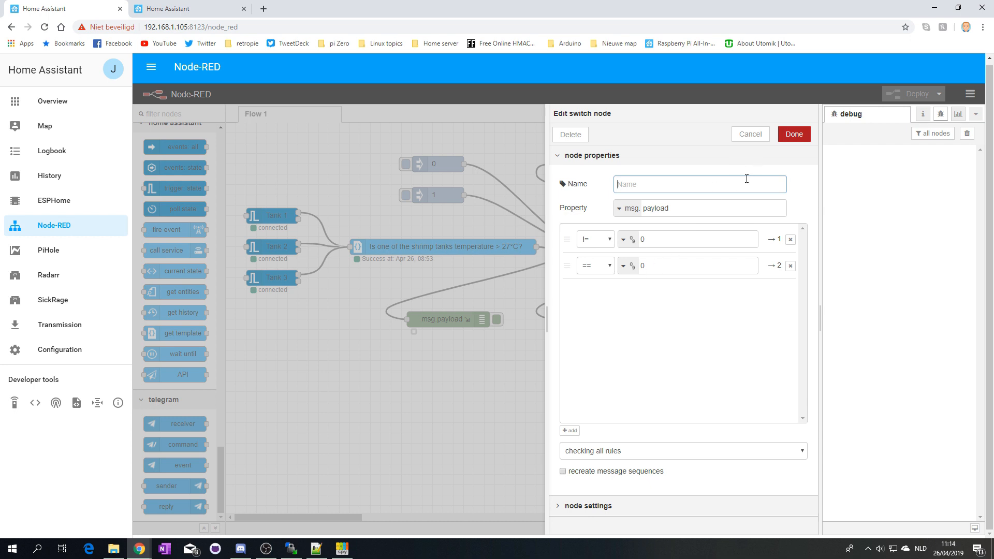
mouse_move(189, 8)
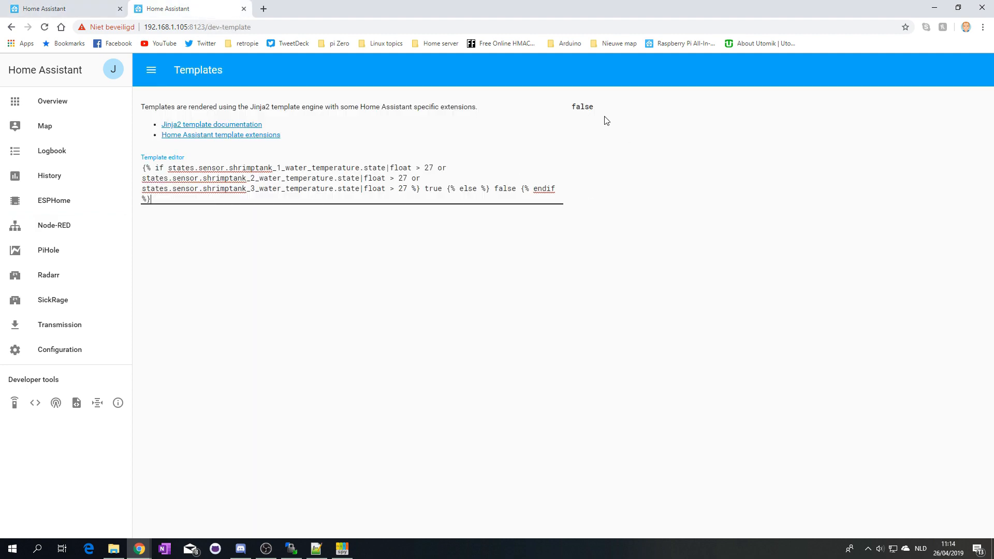
- Go back to the Node-RED temperature alert flow from Home Assistant
left_click(54, 226)
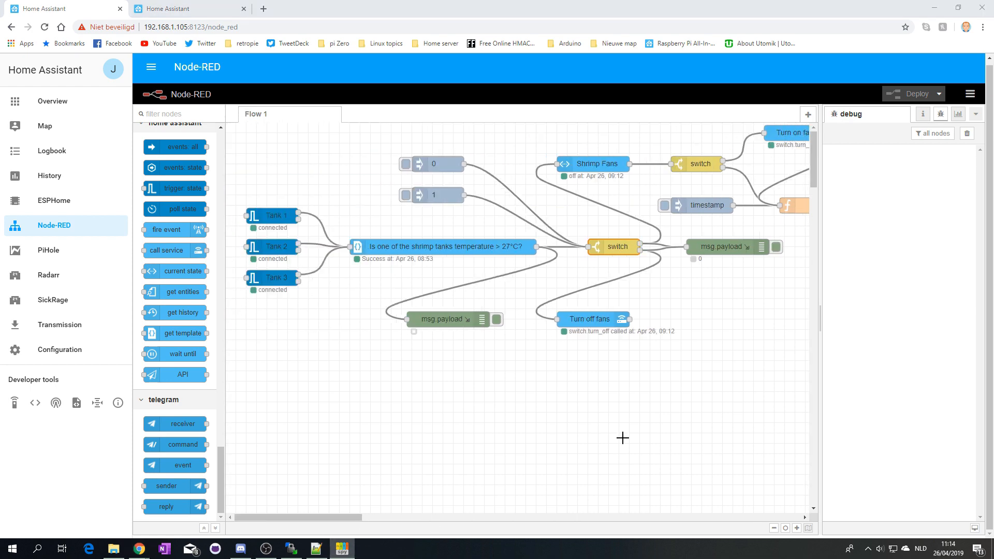
mouse_move(321, 159)
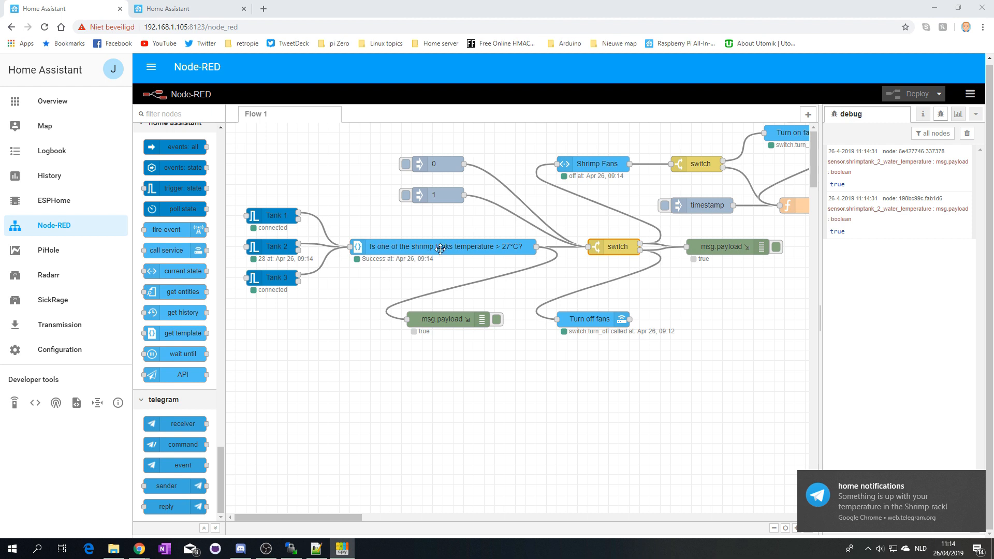
mouse_move(619, 158)
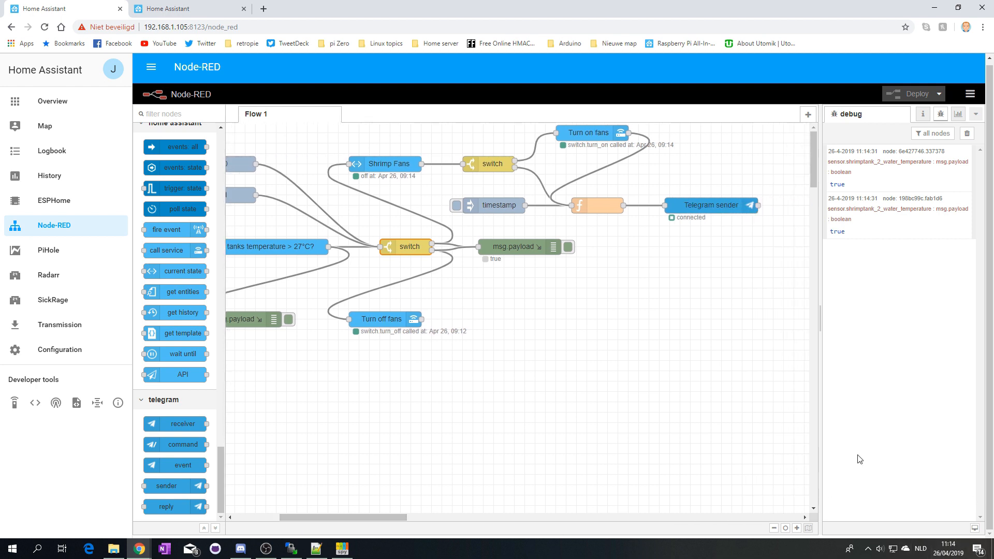
mouse_move(510, 147)
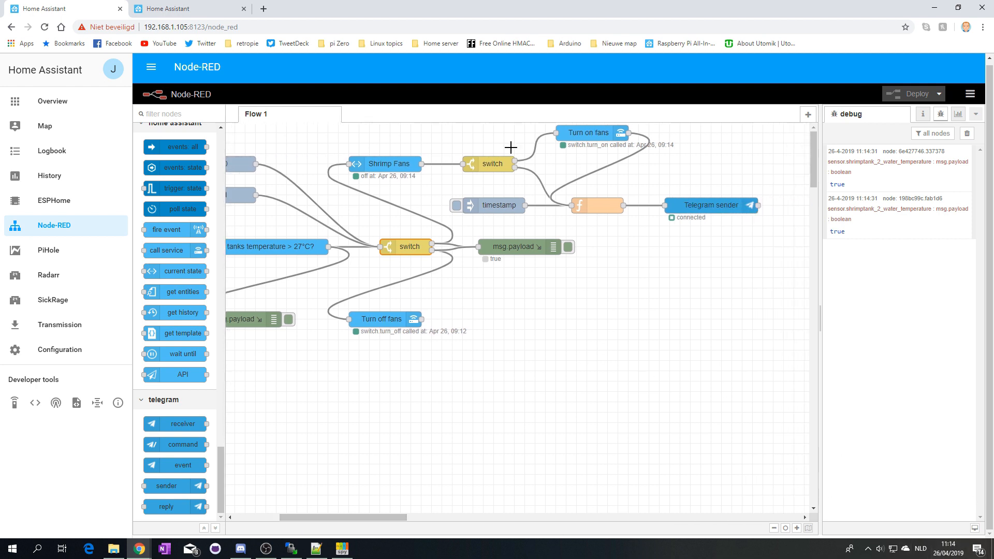
mouse_move(654, 205)
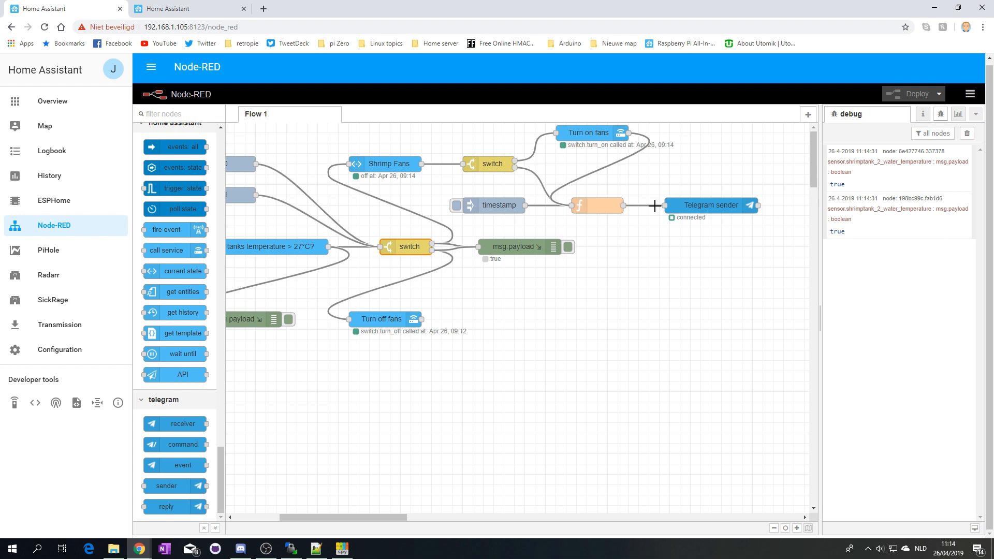
mouse_move(577, 205)
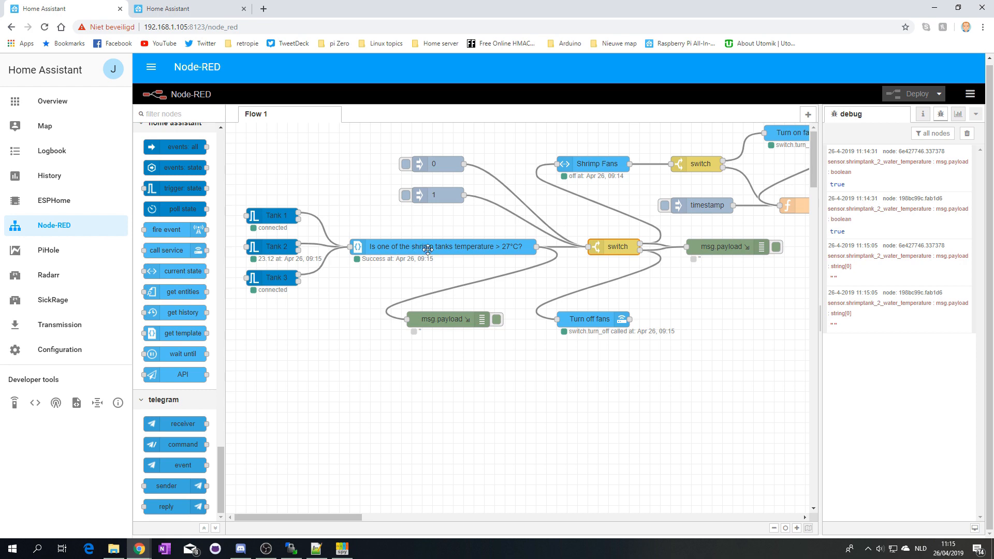
mouse_move(485, 245)
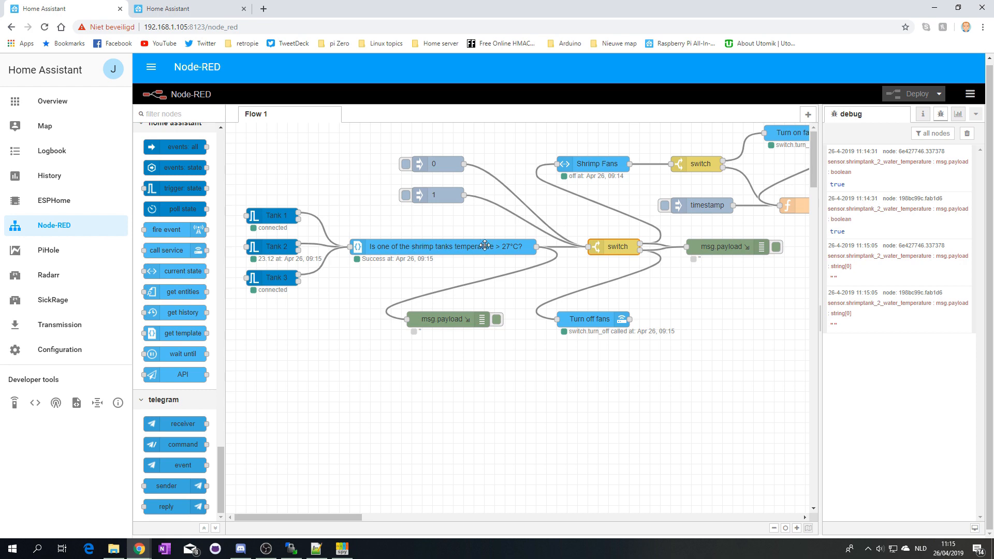
- Switch to the Home Assistant tab showing the shrimp tank temperature template
left_click(197, 8)
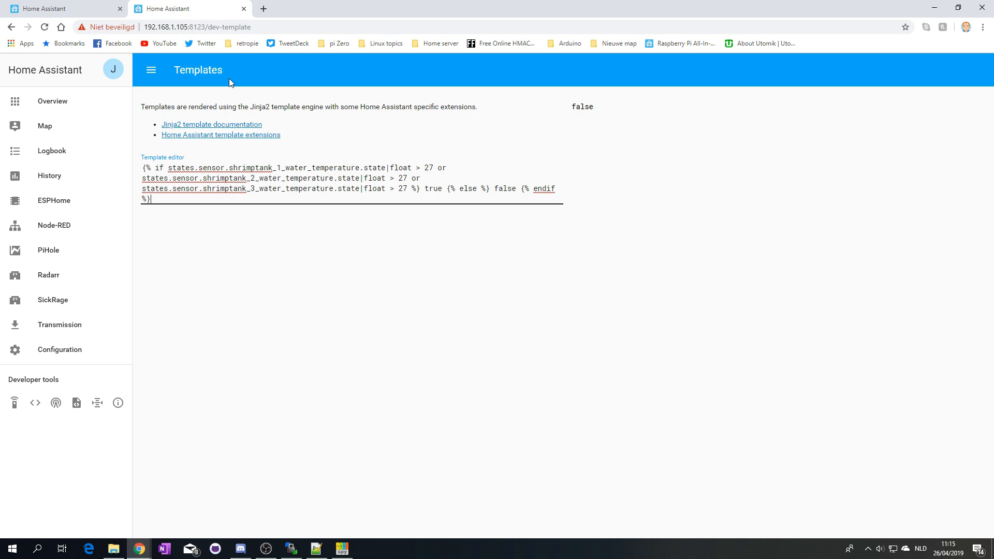
- View the aquarium dashboard's ShrimpTank water temperature chart, then return to Node-RED
left_click(52, 100)
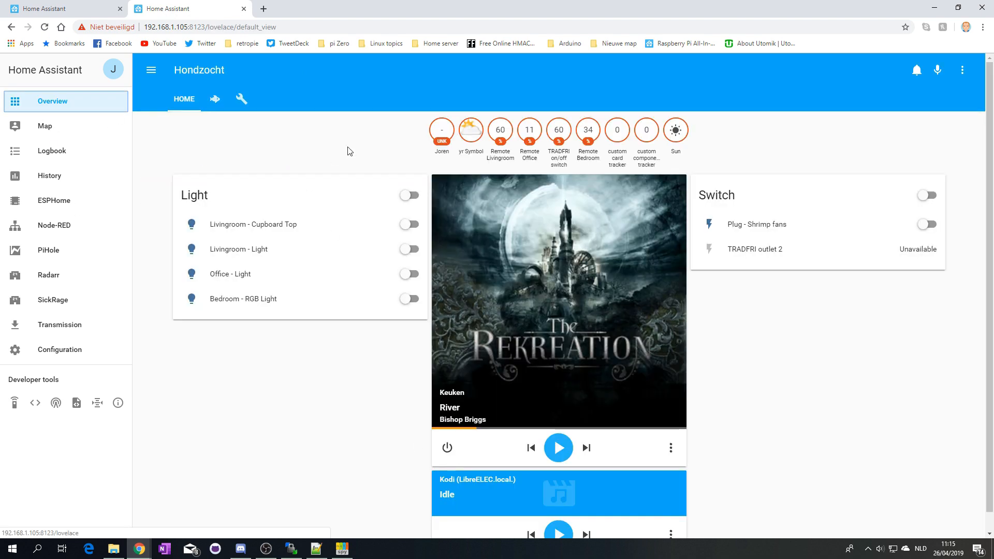
left_click(215, 99)
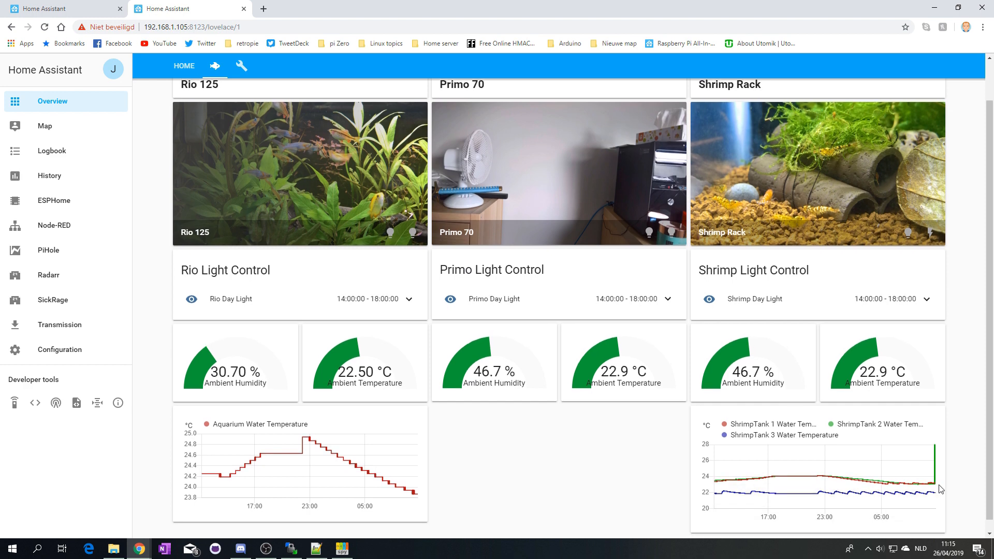
mouse_move(870, 471)
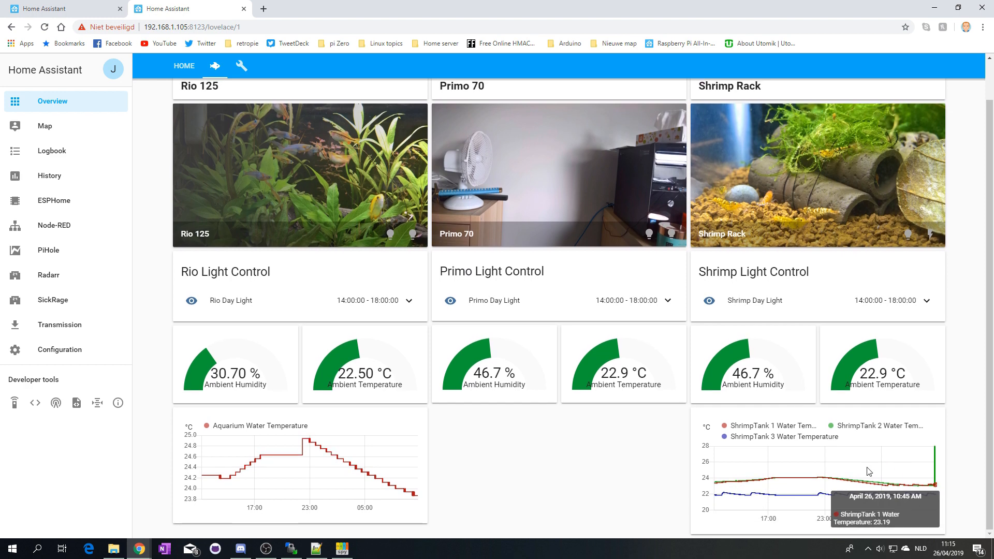
left_click(54, 225)
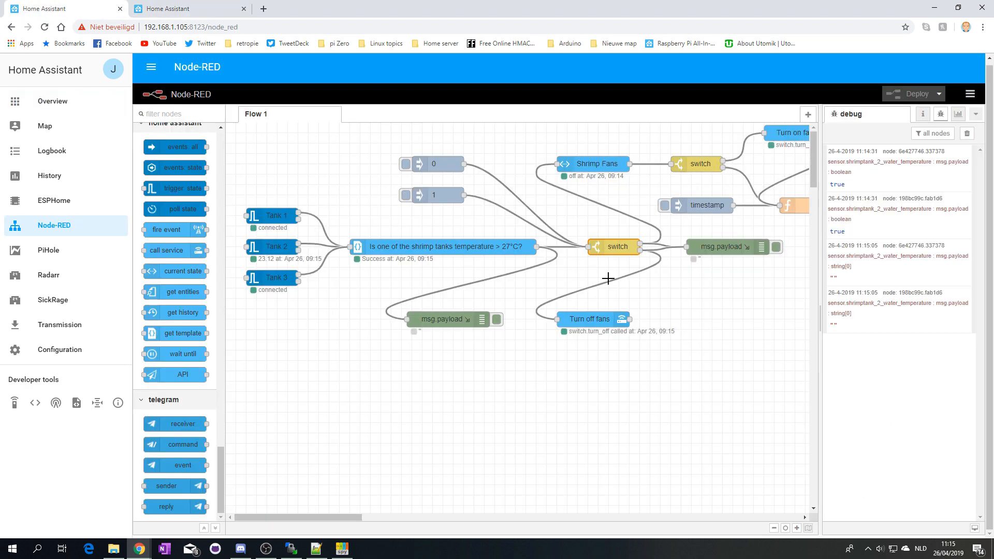
mouse_move(578, 321)
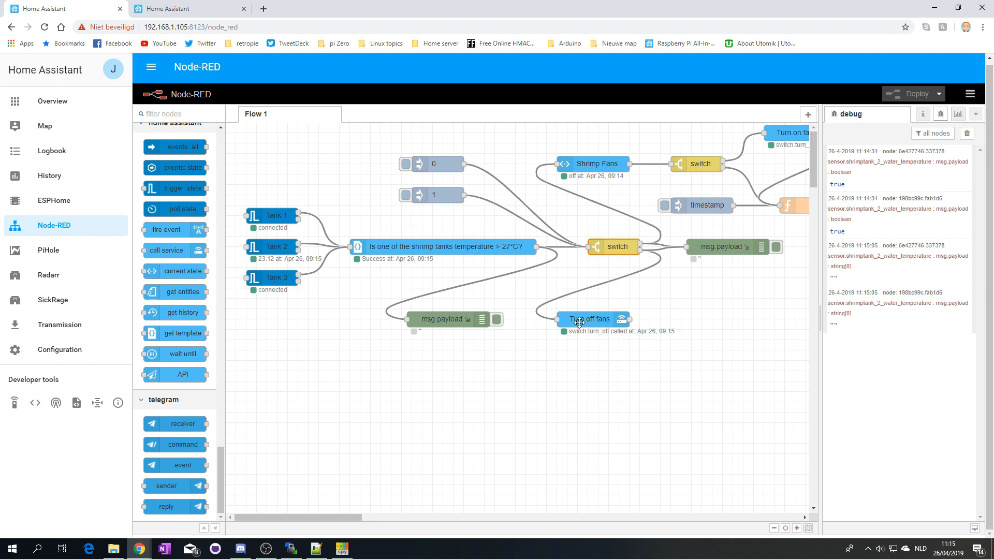
mouse_move(321, 245)
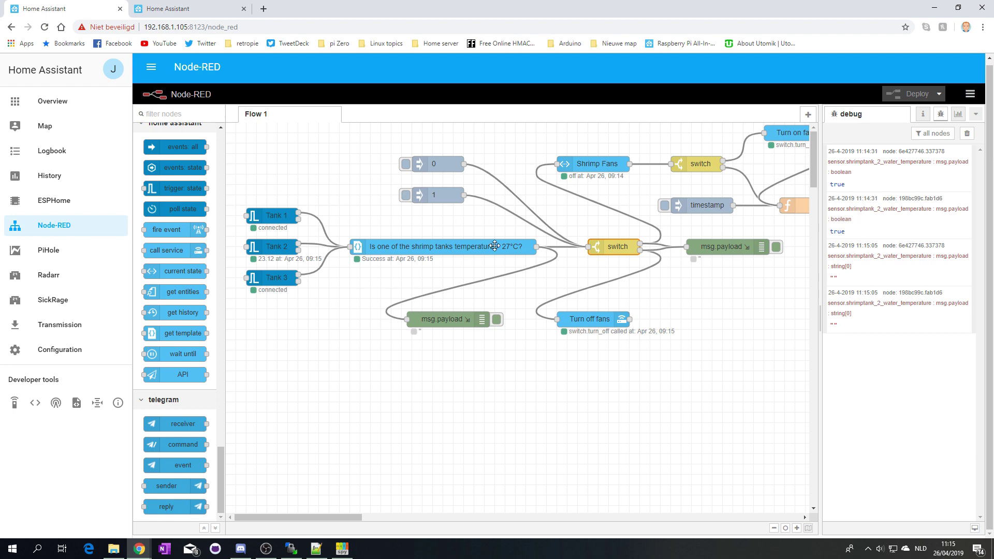
mouse_move(399, 241)
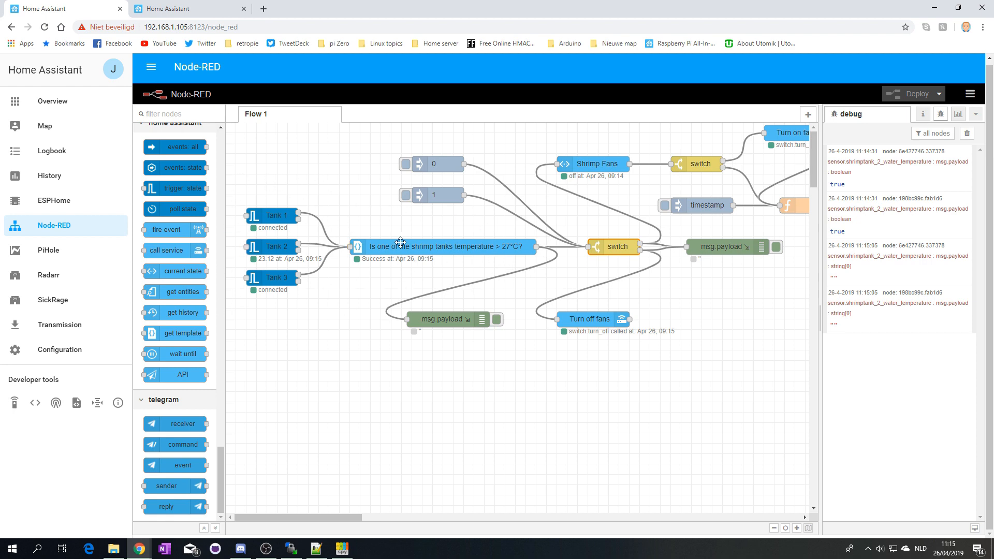
mouse_move(410, 246)
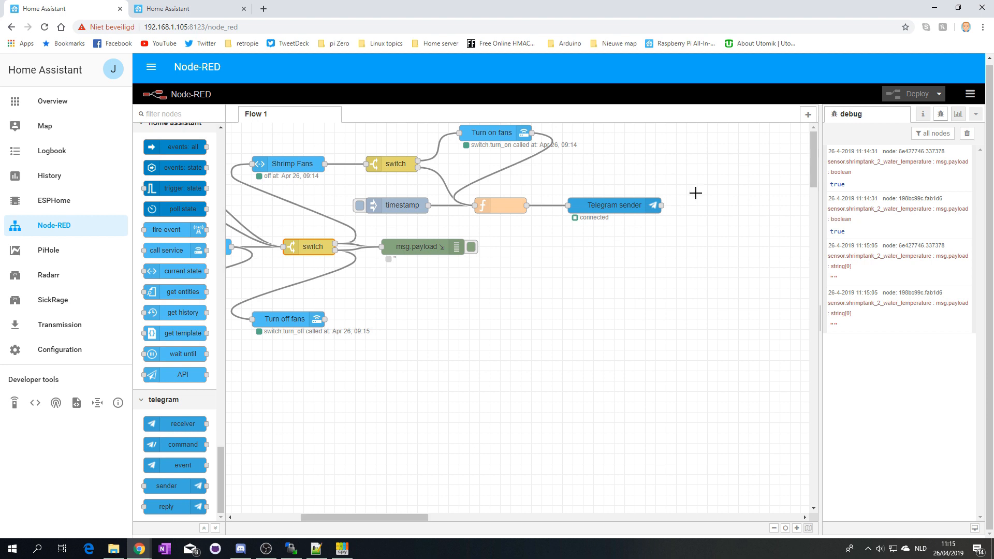
mouse_move(583, 198)
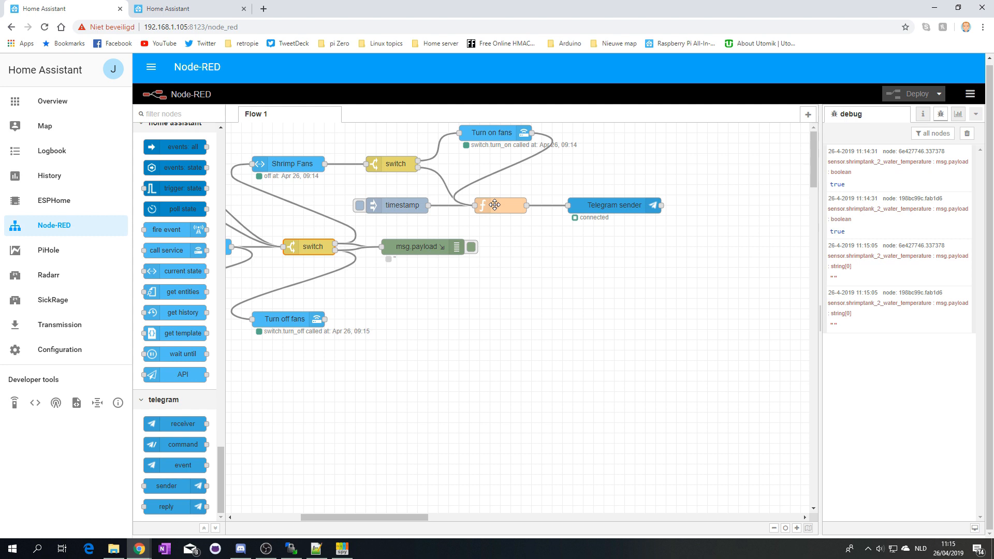
mouse_move(503, 192)
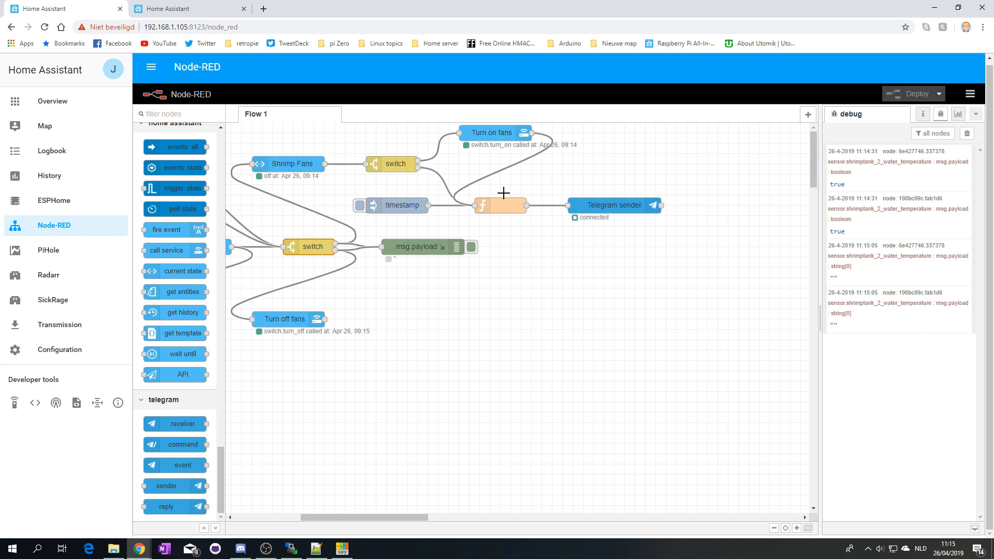
mouse_move(482, 205)
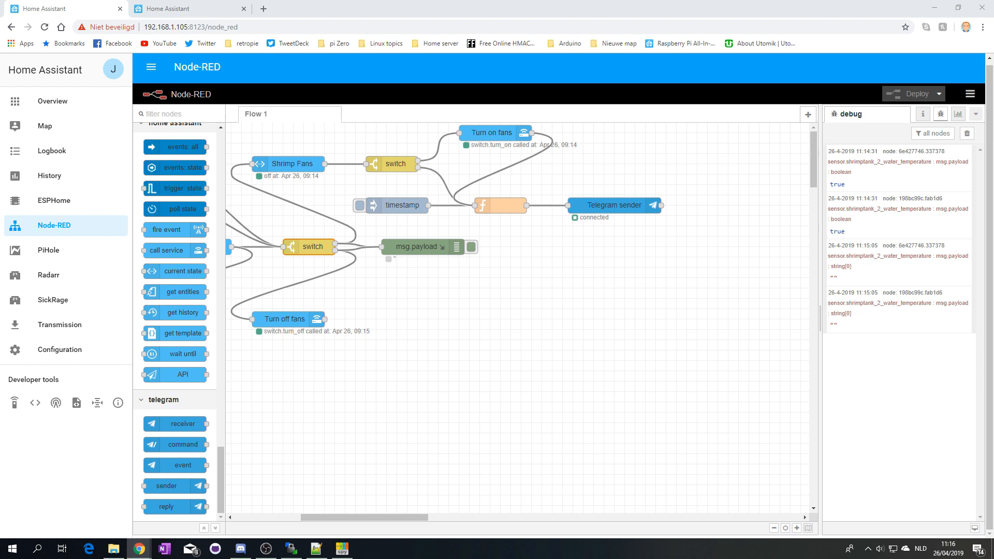
left_click(262, 8)
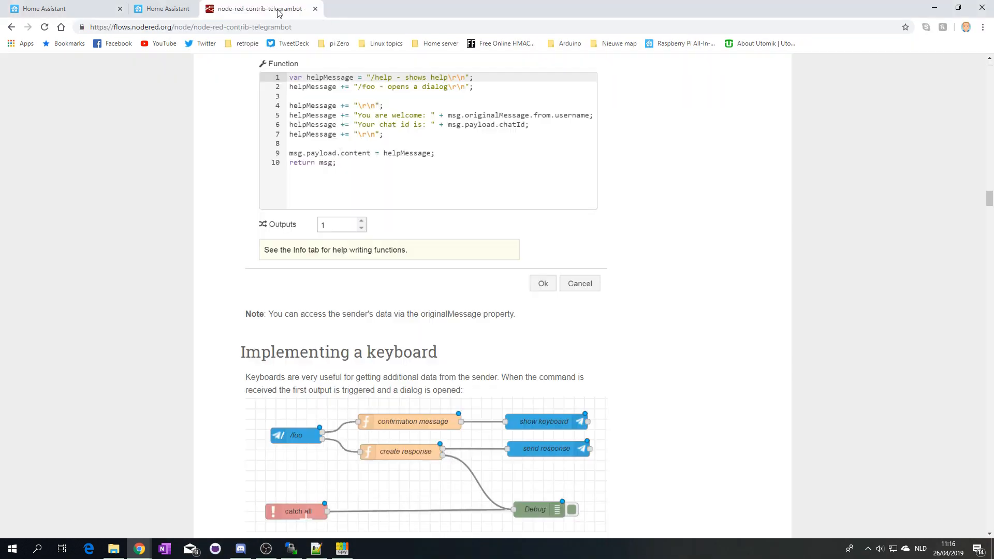
- Review the telegrambot function and keyboard examples, then return to the Home Assistant tank dashboard
scroll("down", 3)
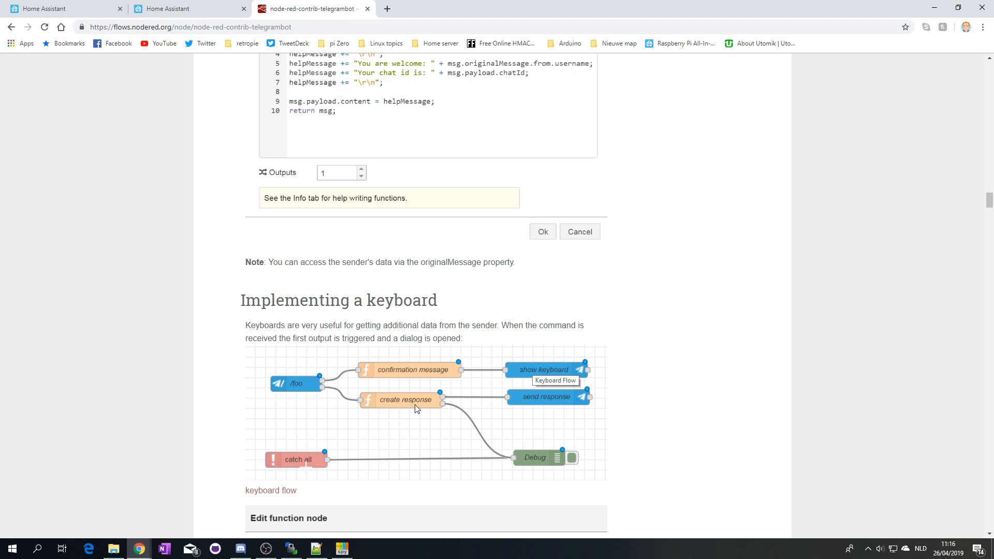
left_click(169, 8)
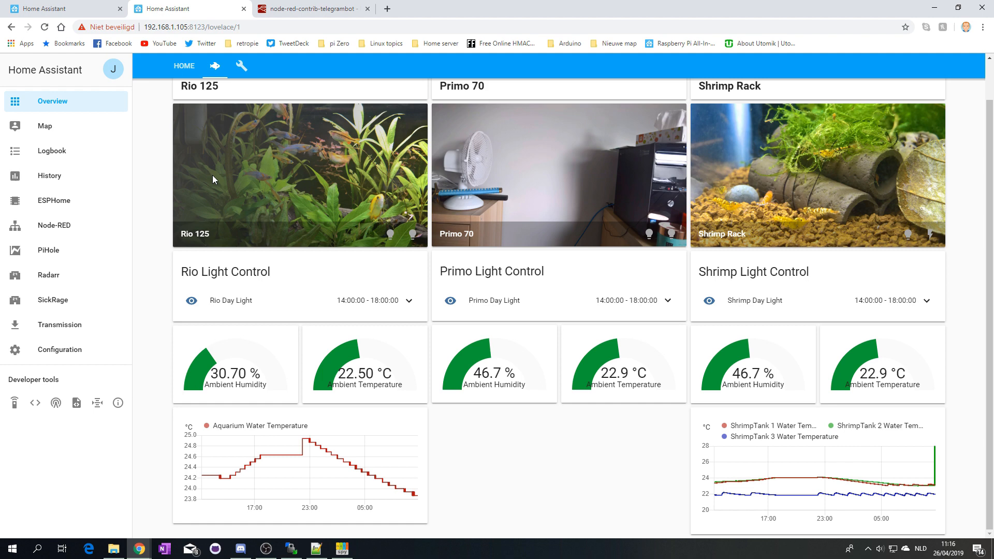
- Check the flow's debug messages showing Tank 1 at 27.5 returning true for the over-27°C test
left_click(54, 226)
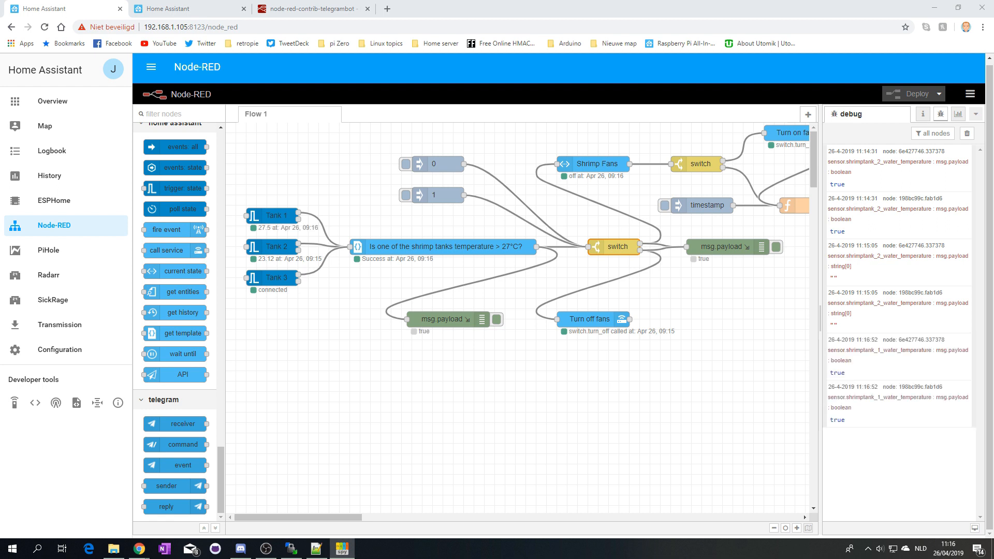
mouse_move(263, 218)
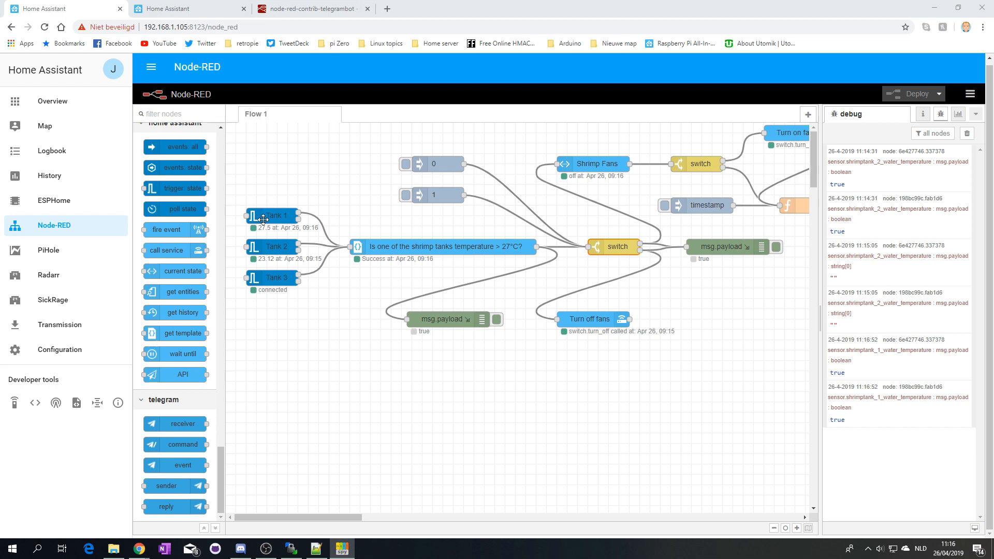